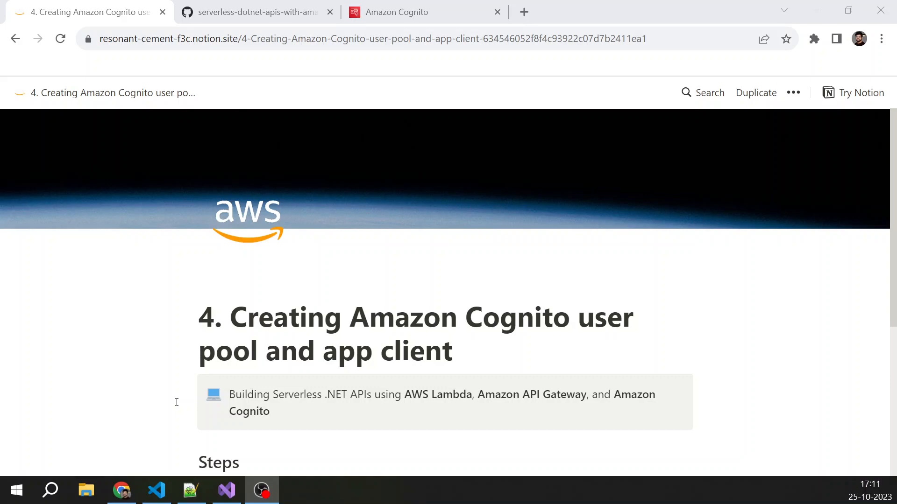
pyautogui.moveTo(333, 371)
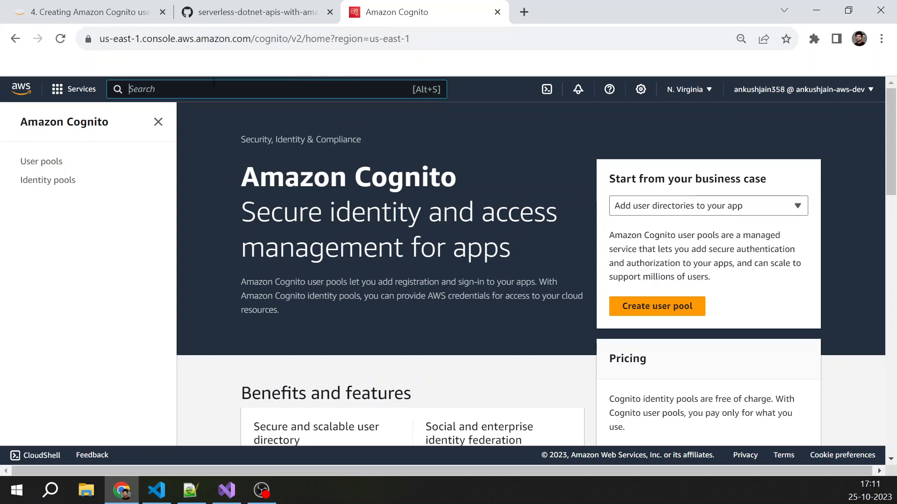
# Find and launch Amazon Cognito from the AWS Console search for "cognito"
pyautogui.write('cognito')
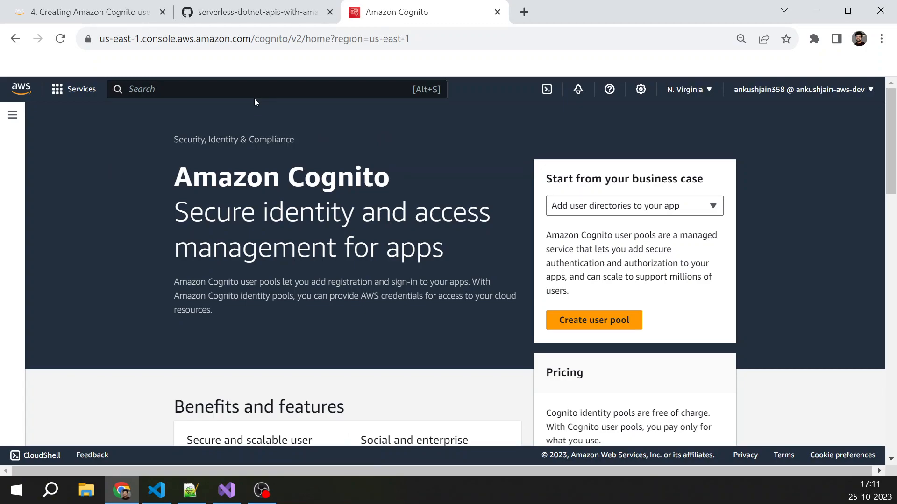
pyautogui.moveTo(12, 115)
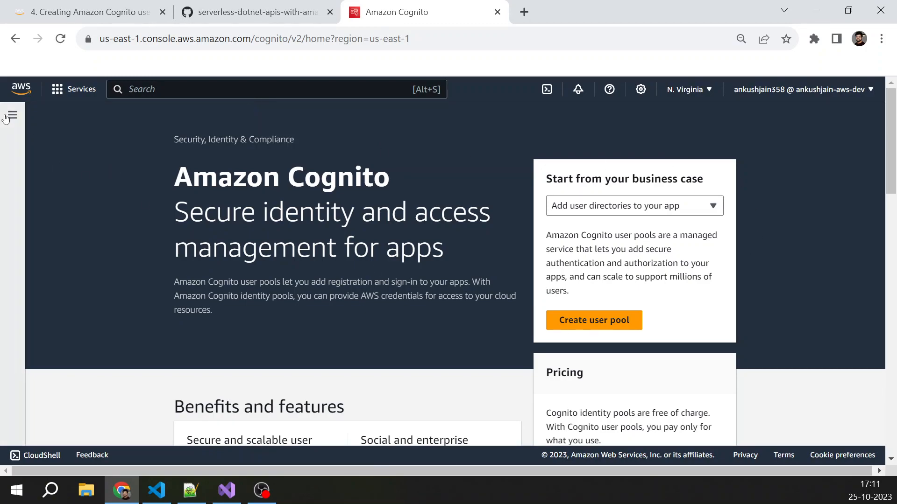
# Navigate via the side menu to the User pools list, currently empty
pyautogui.click(11, 116)
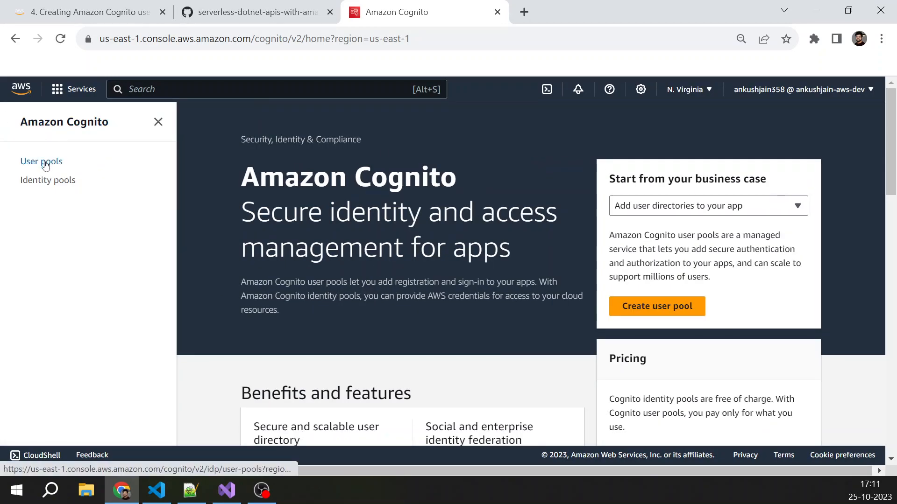
pyautogui.click(41, 162)
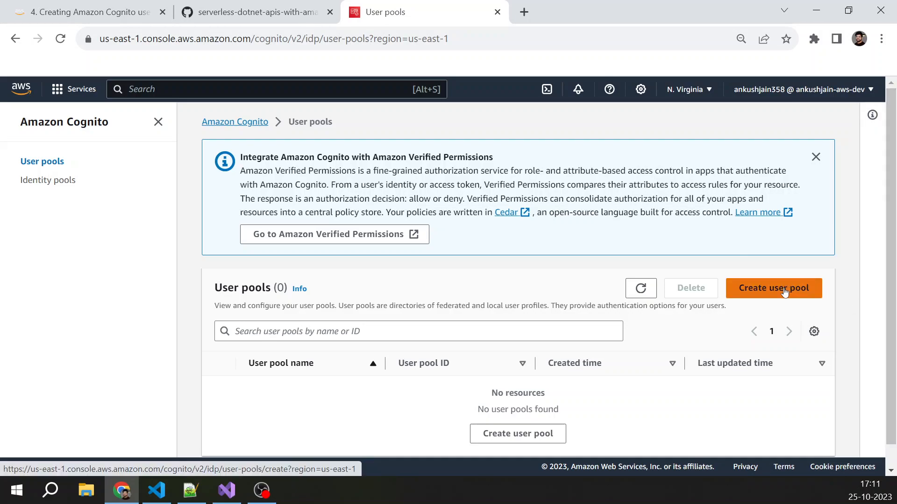
# Start a new user pool, briefly enabling then disabling federated identity providers
pyautogui.click(773, 288)
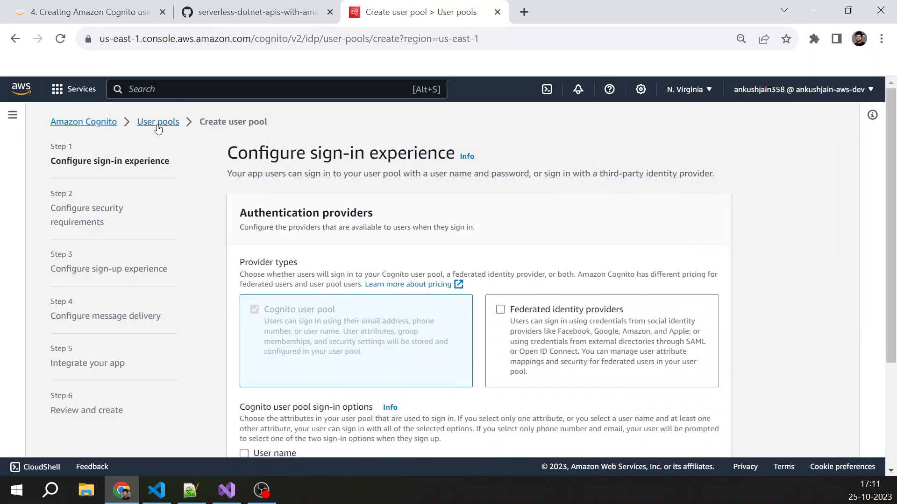
pyautogui.scroll(-3)
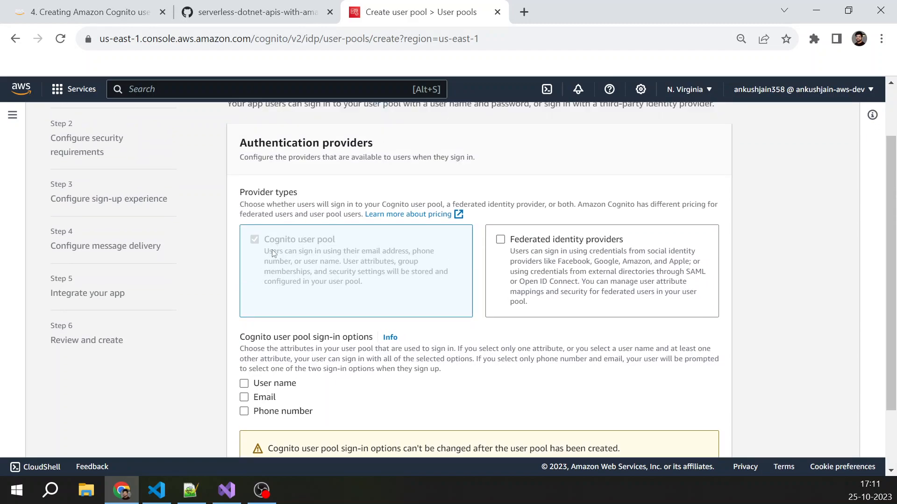
pyautogui.moveTo(575, 255)
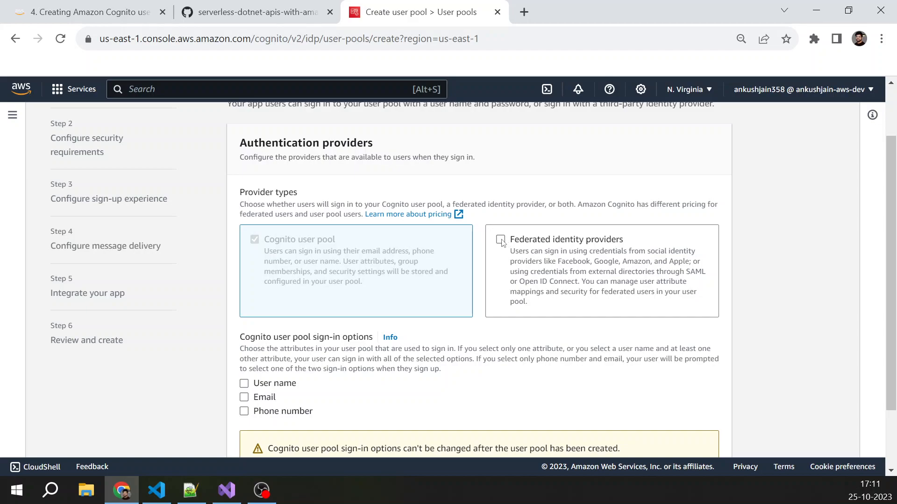
pyautogui.click(499, 240)
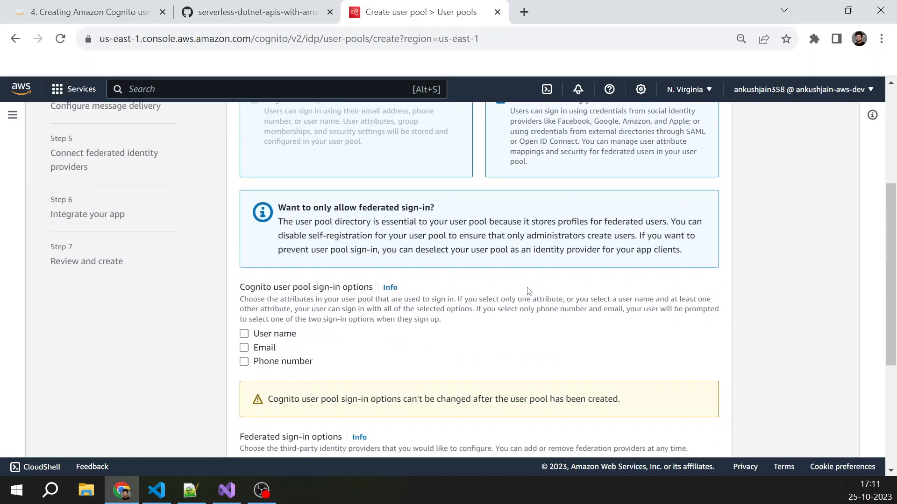
pyautogui.scroll(-3)
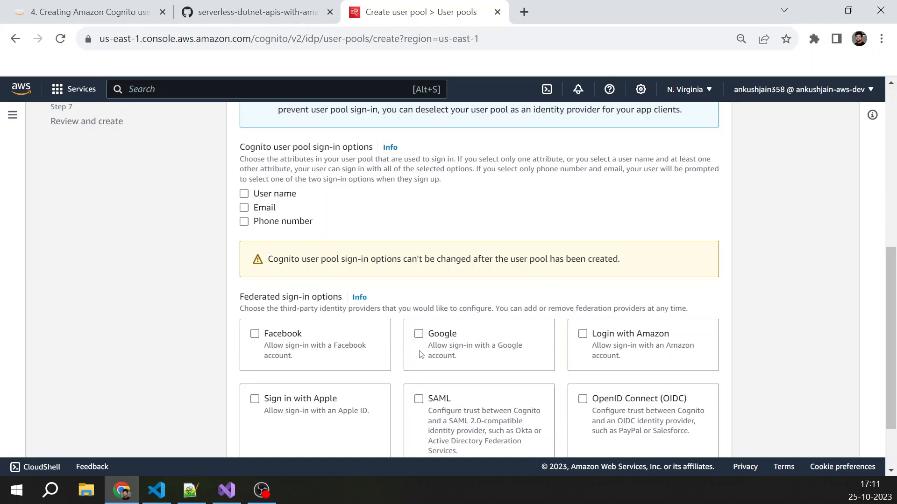
pyautogui.moveTo(297, 421)
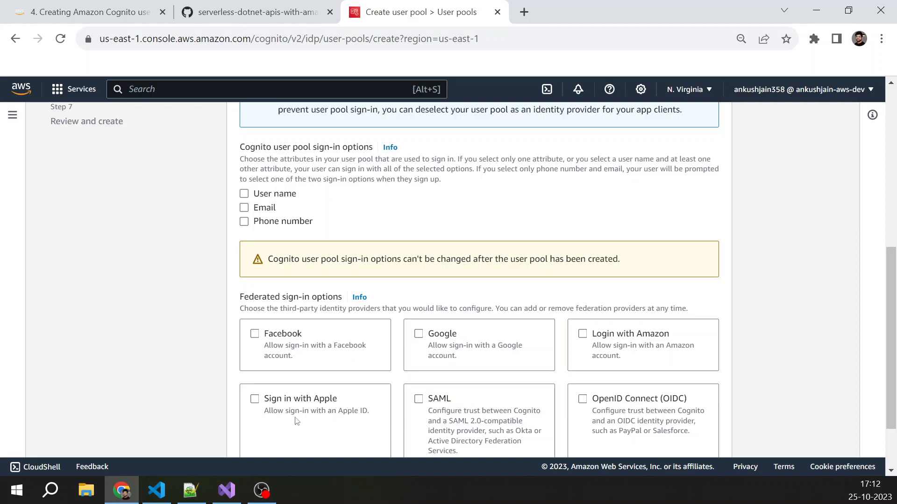
pyautogui.moveTo(463, 422)
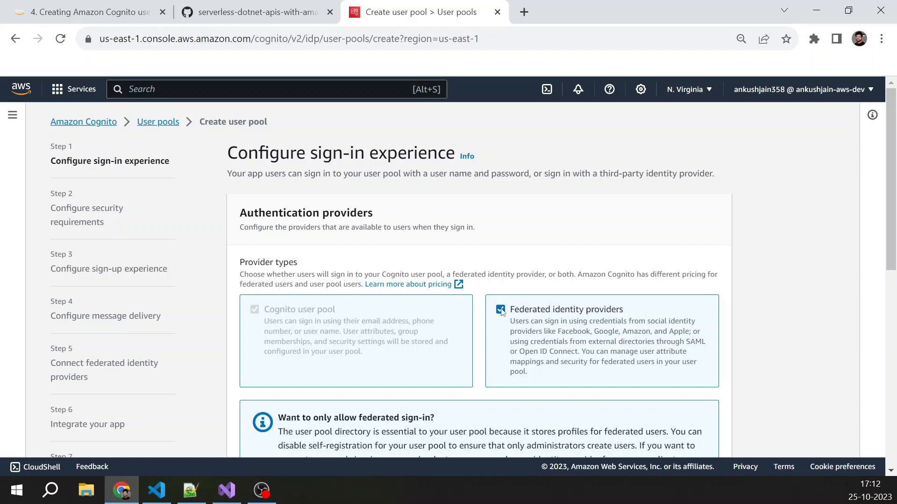
pyautogui.click(499, 309)
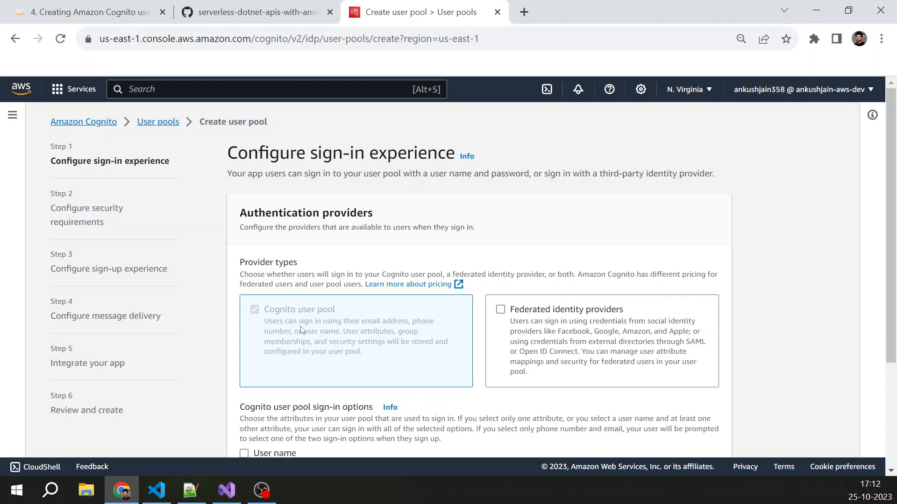
# Choose Email as the sign-in option for user pool users
pyautogui.scroll(-3)
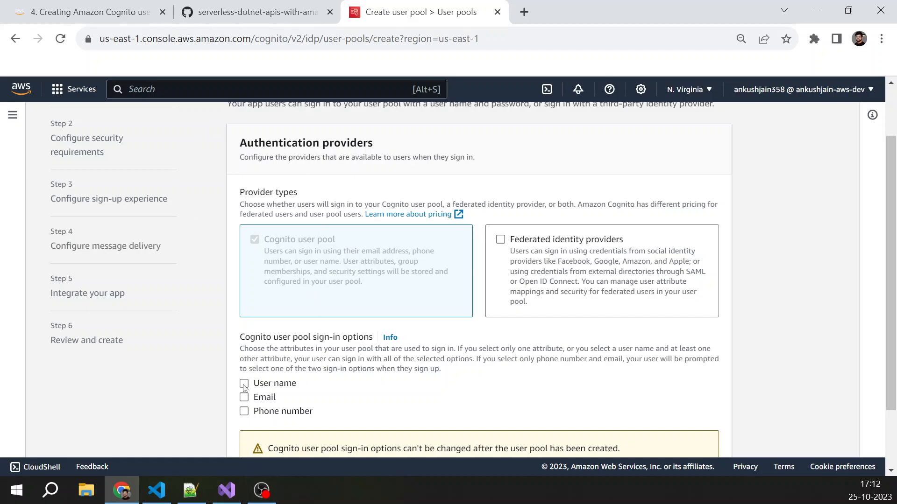
pyautogui.moveTo(244, 398)
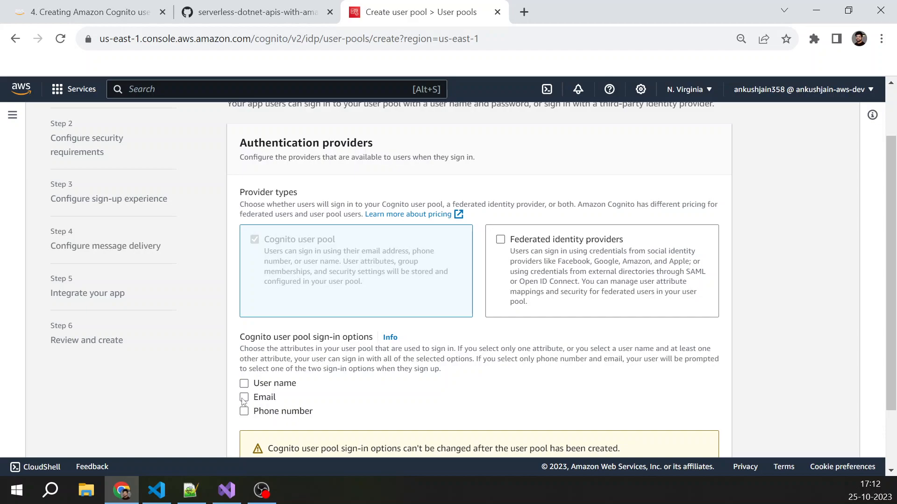
pyautogui.click(244, 399)
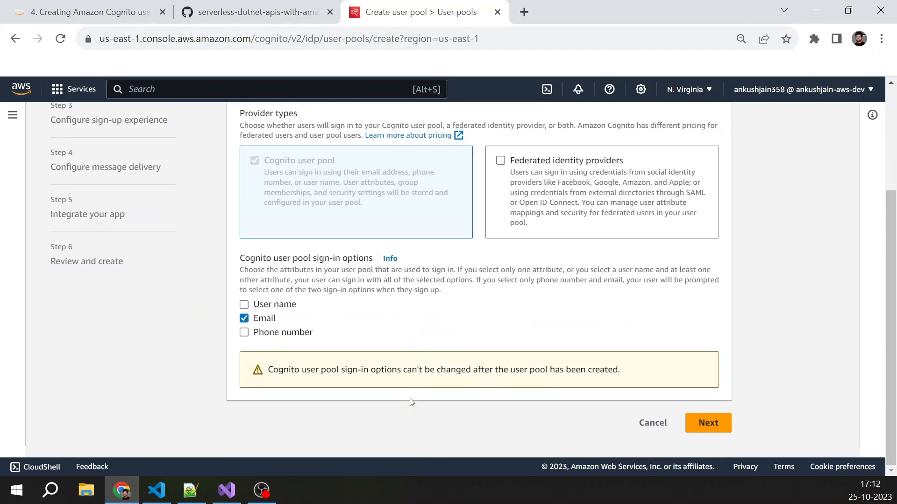
# Keep the Cognito default password policy, select No MFA, and leave email-only account recovery
pyautogui.click(707, 422)
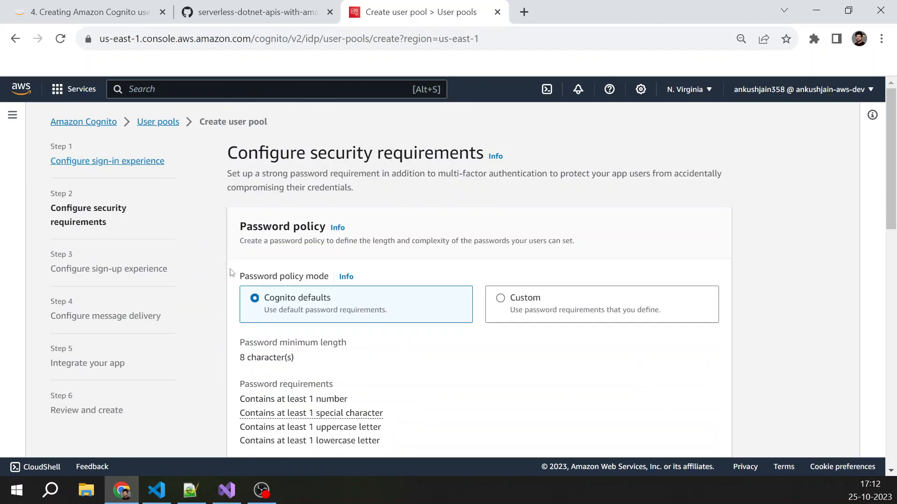
pyautogui.scroll(-3)
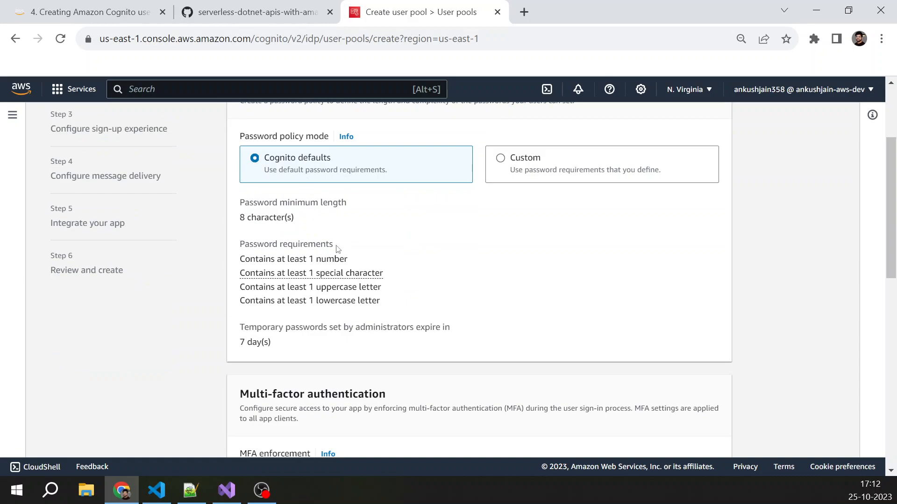
pyautogui.scroll(-3)
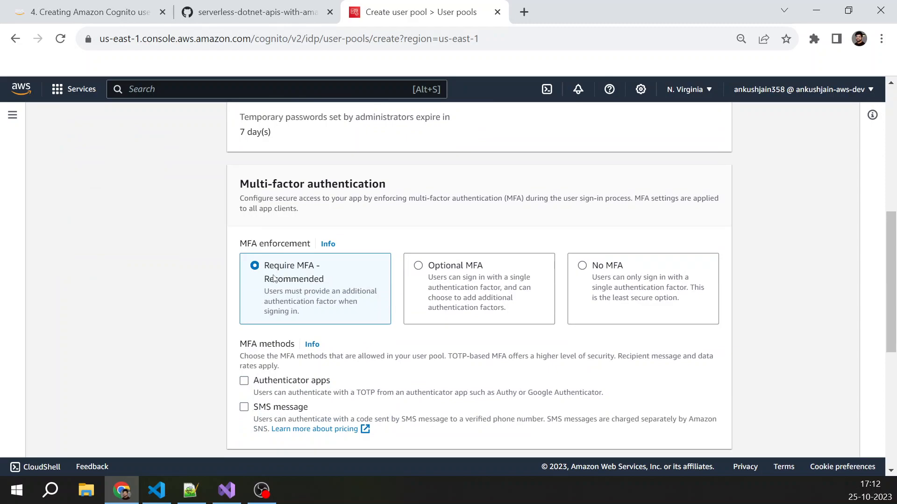
pyautogui.click(582, 265)
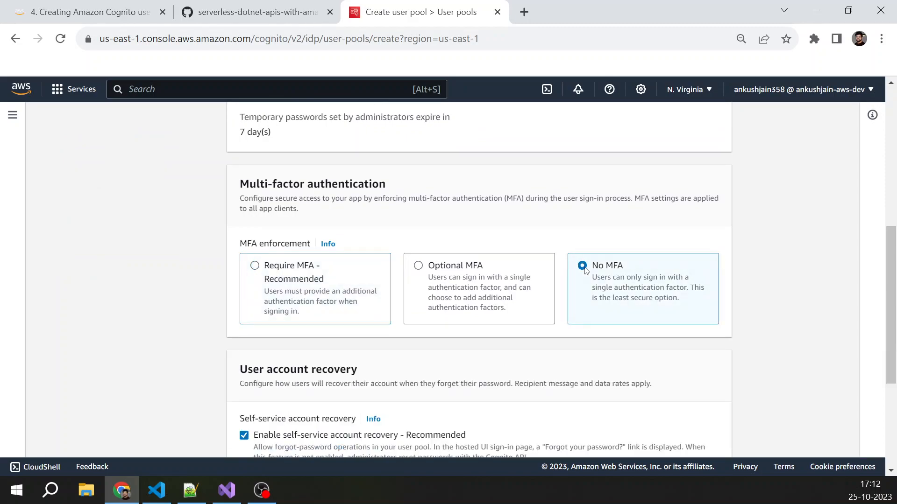
pyautogui.scroll(-3)
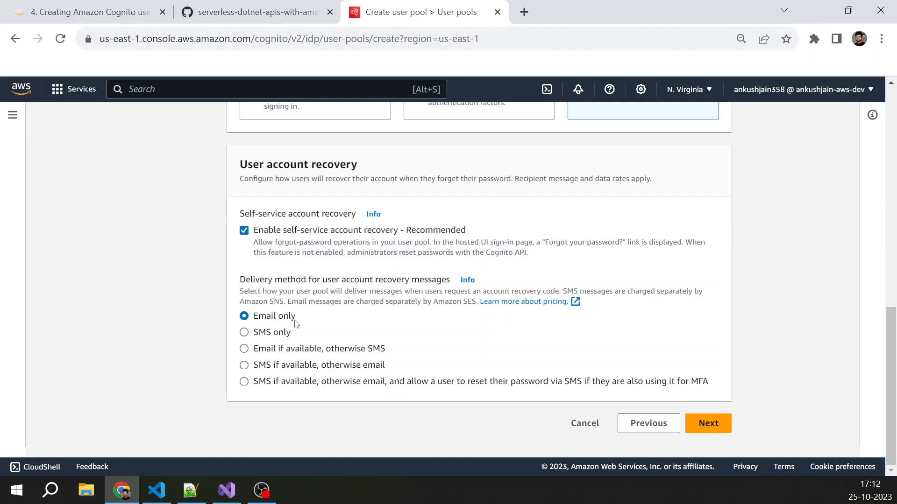
pyautogui.moveTo(708, 423)
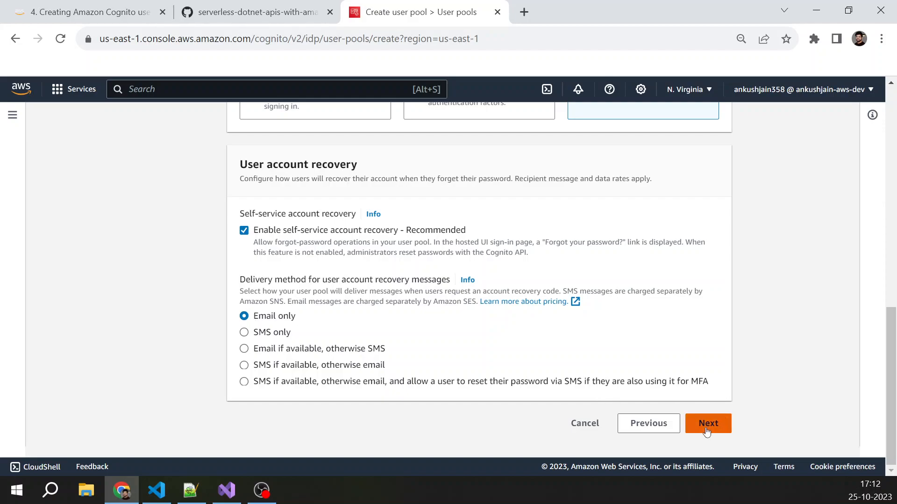
# Review the sign-up experience, keeping email as the only required attribute with no additions
pyautogui.click(707, 423)
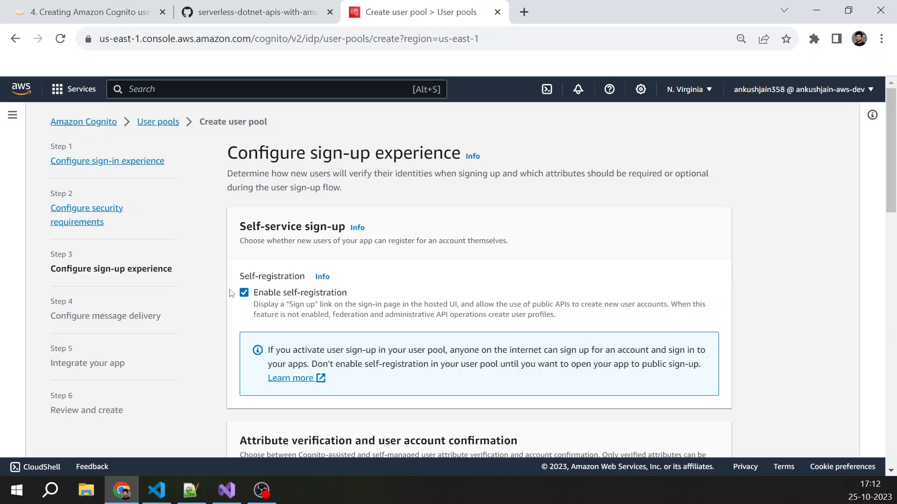
pyautogui.scroll(-3)
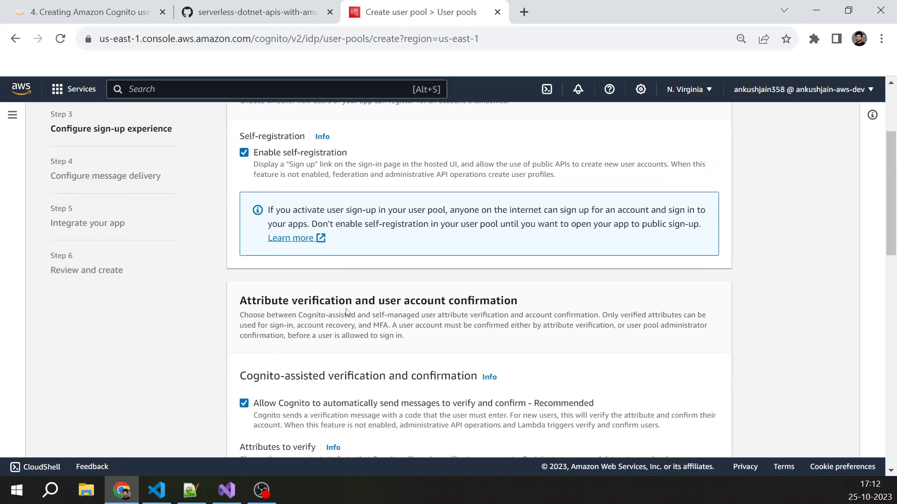
pyautogui.scroll(-3)
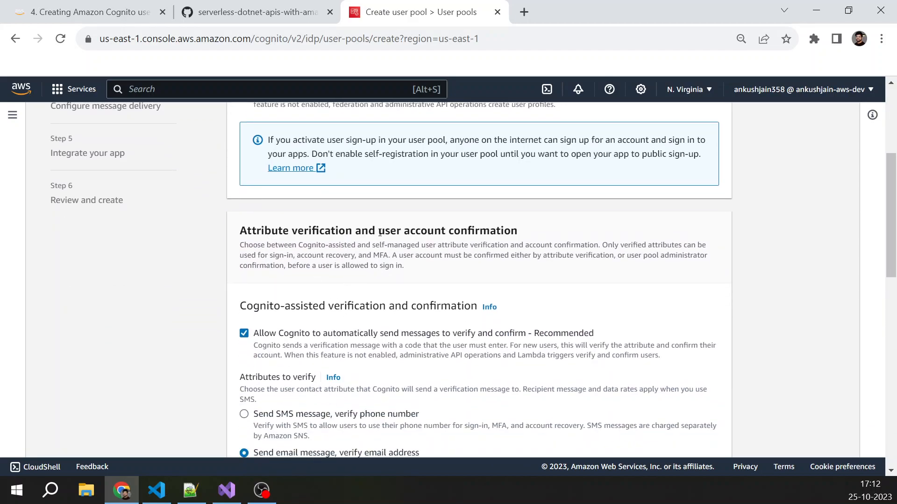
pyautogui.scroll(-3)
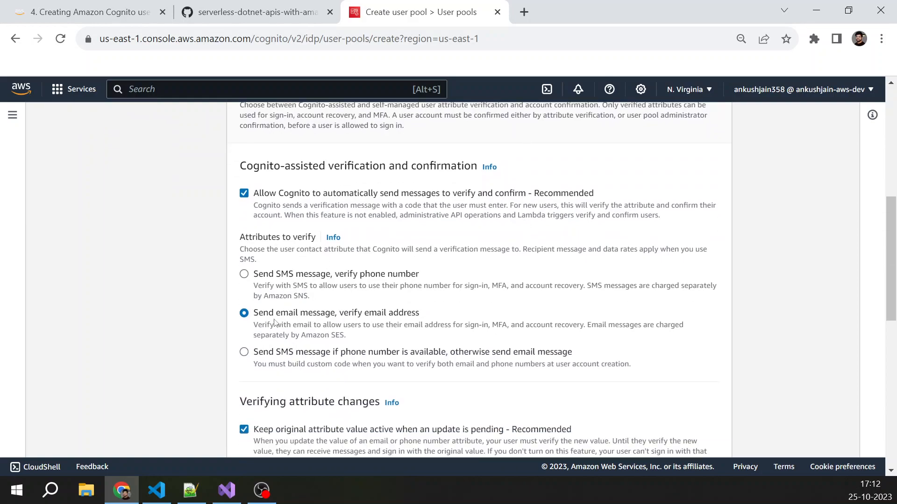
pyautogui.moveTo(312, 324)
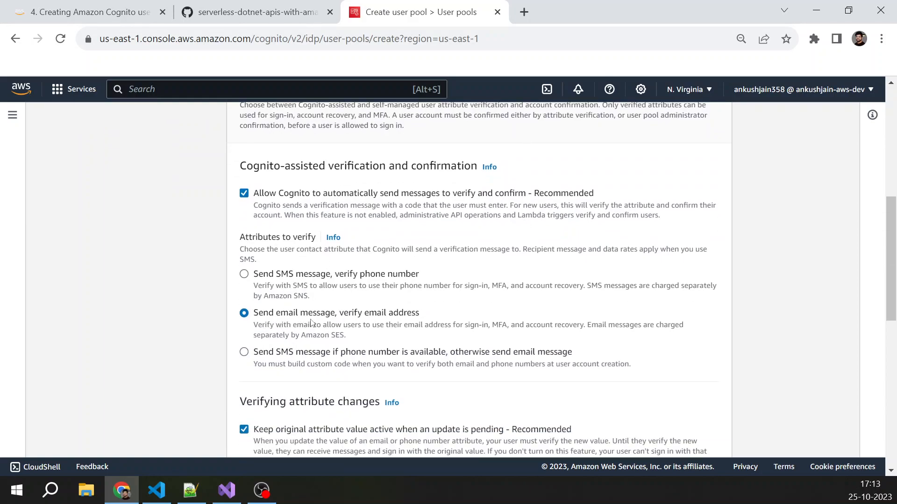
pyautogui.moveTo(424, 320)
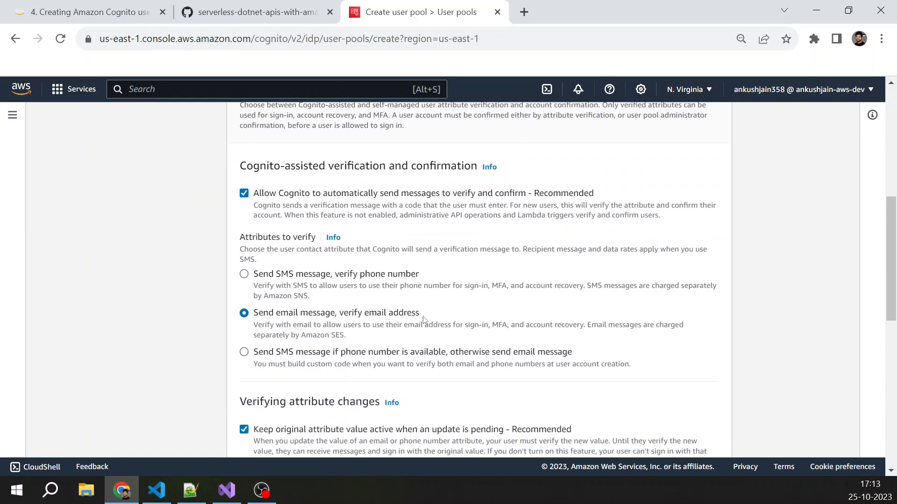
pyautogui.moveTo(405, 336)
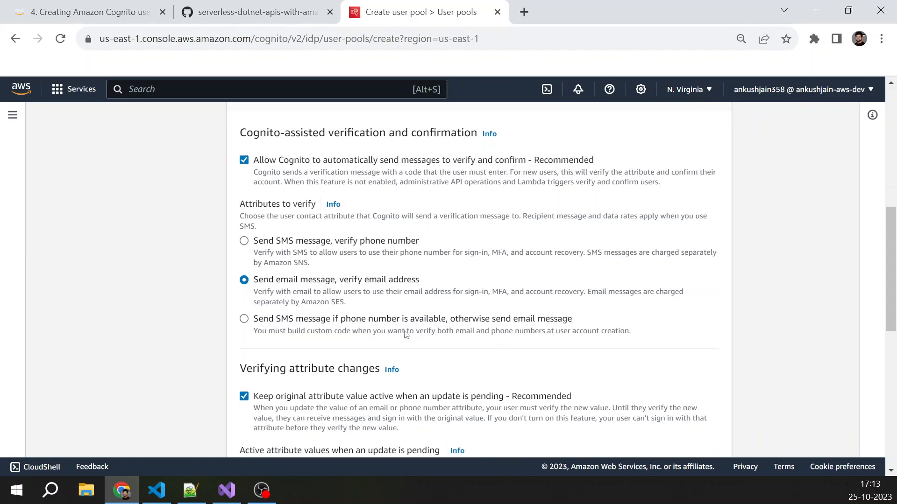
pyautogui.scroll(-3)
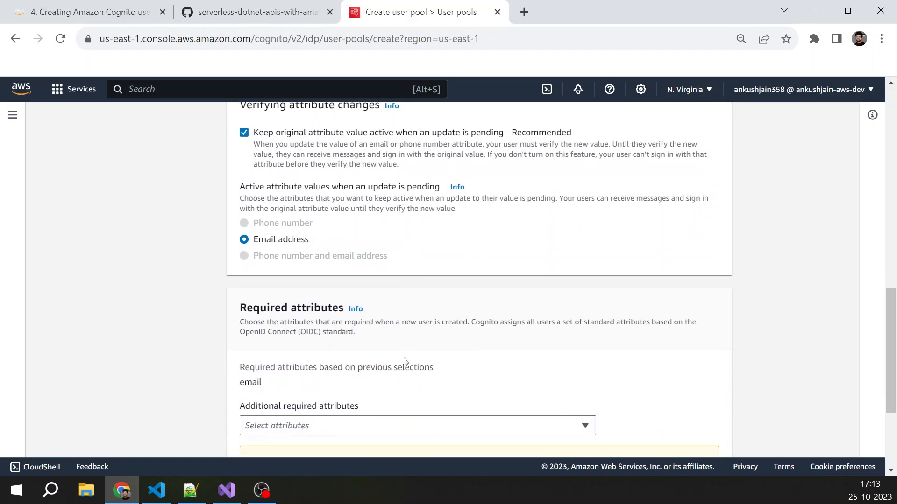
pyautogui.scroll(-3)
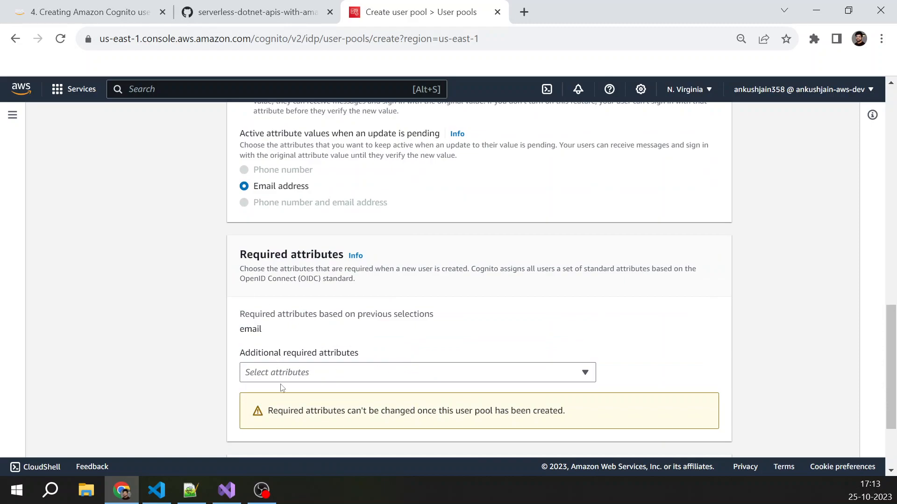
pyautogui.moveTo(330, 361)
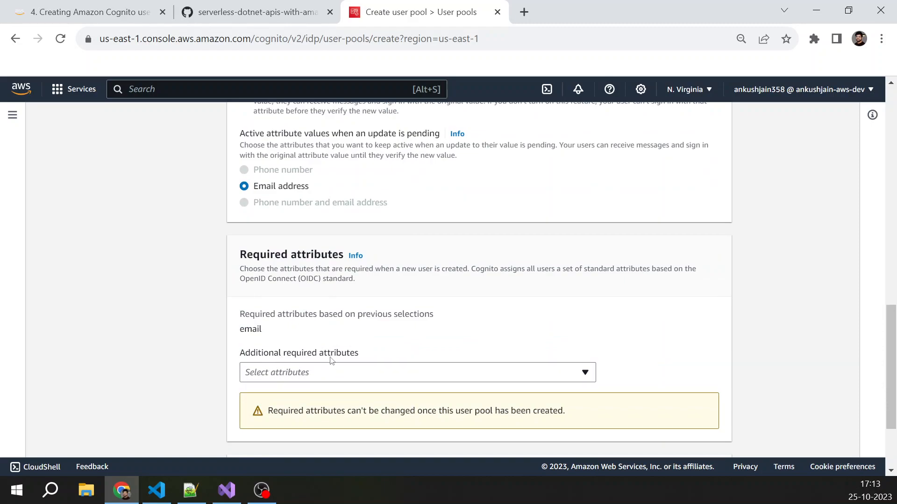
pyautogui.click(417, 373)
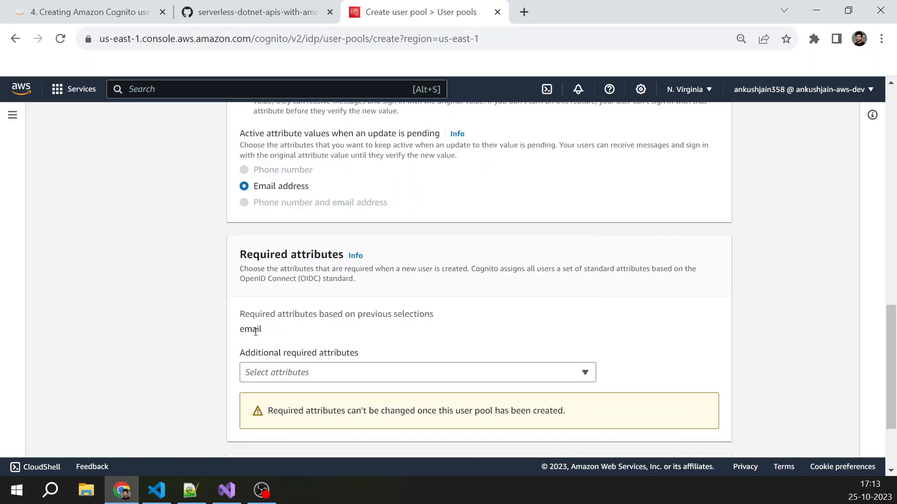
pyautogui.click(417, 373)
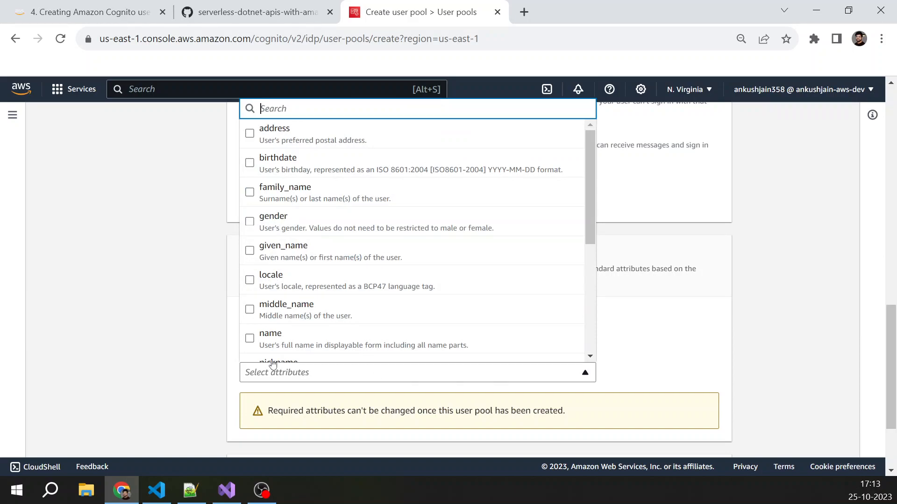
pyautogui.moveTo(274, 133)
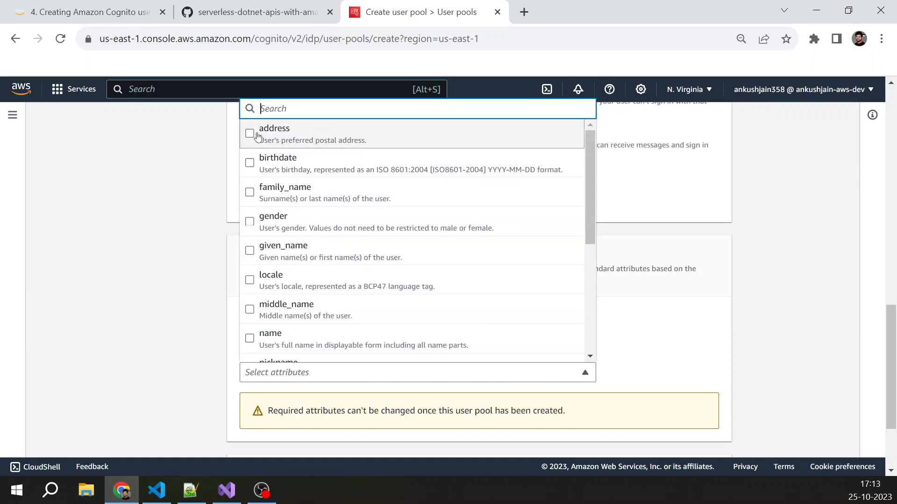
pyautogui.moveTo(704, 334)
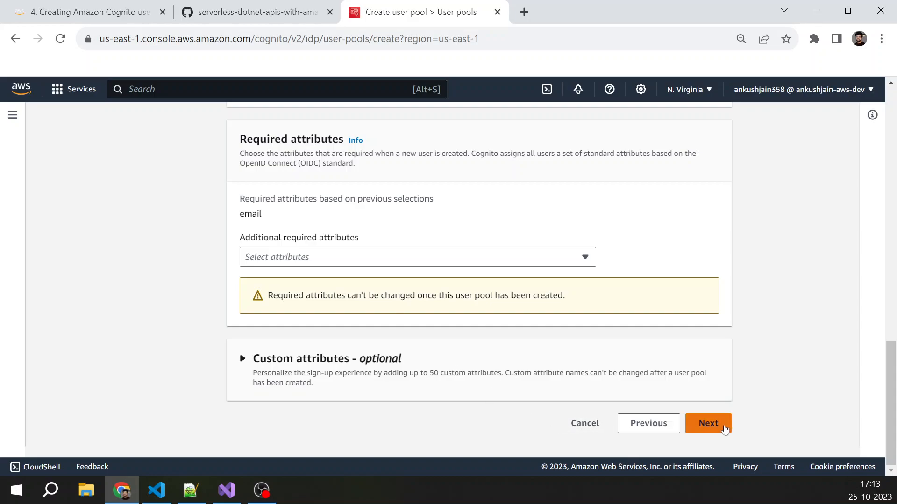
# Set message delivery to 'Send email with Cognito' instead of Amazon SES
pyautogui.click(708, 423)
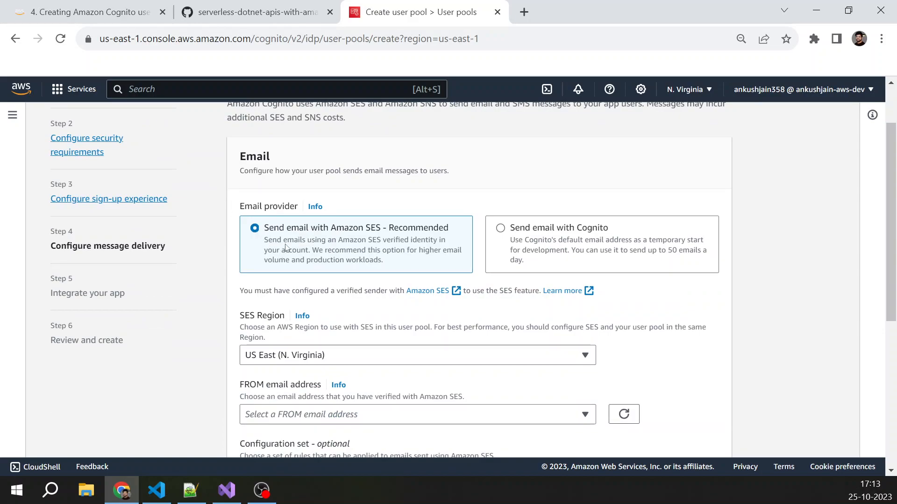
pyautogui.moveTo(342, 236)
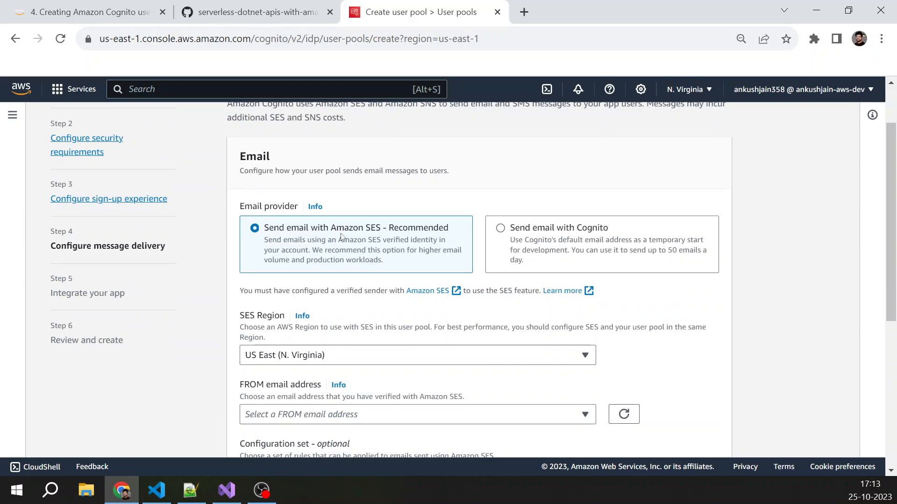
pyautogui.click(500, 228)
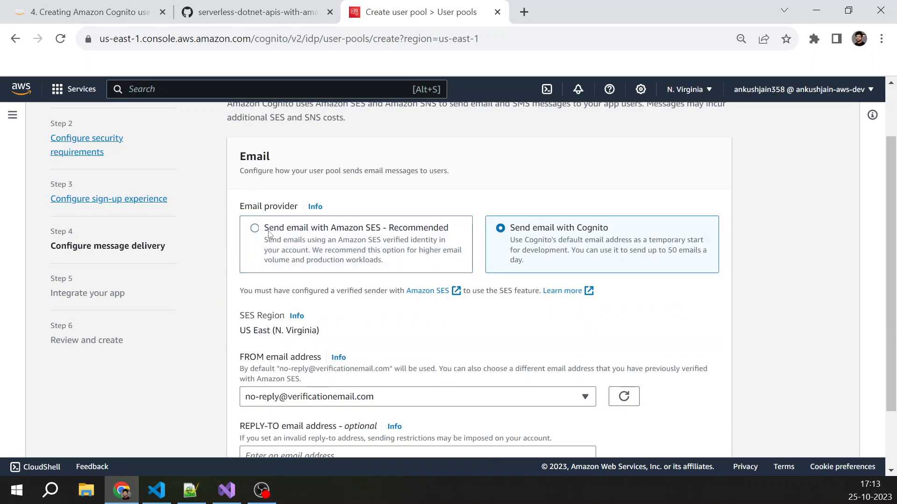
pyautogui.click(255, 228)
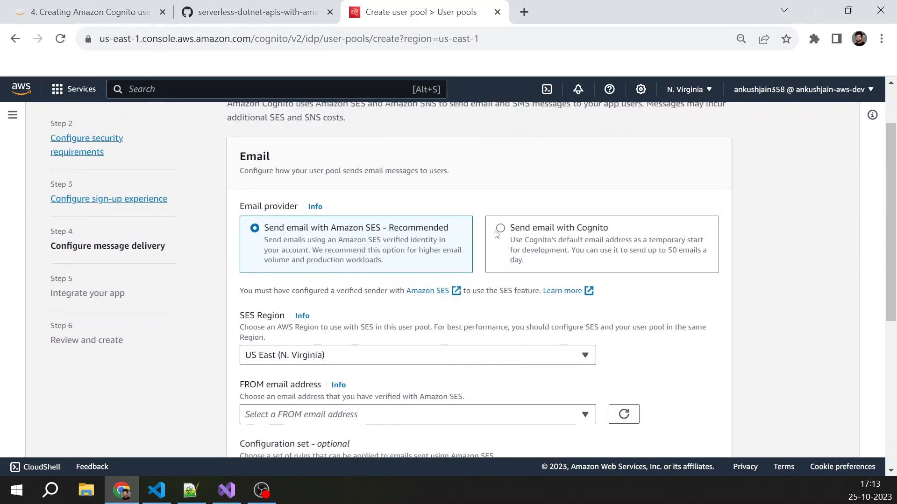
pyautogui.click(500, 228)
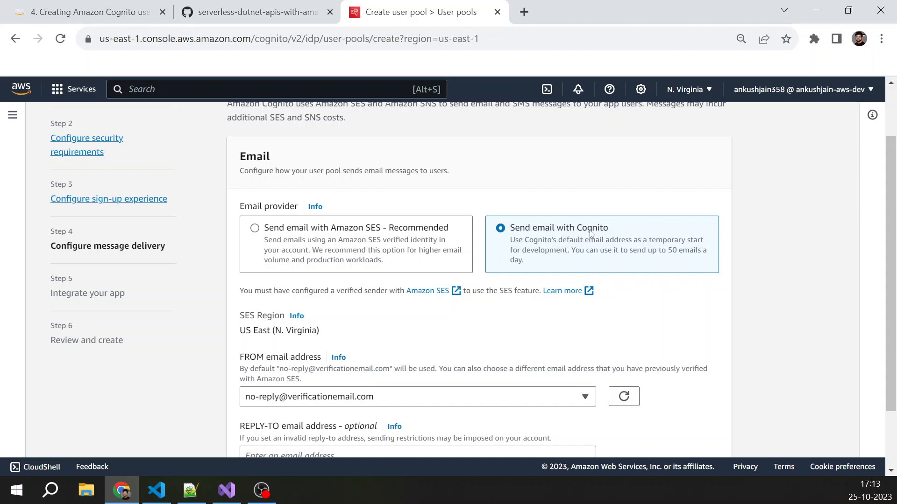
# Highlight the 50-emails-per-day sending limit note for the Cognito sender
pyautogui.moveTo(575, 250); pyautogui.dragTo(633, 250)
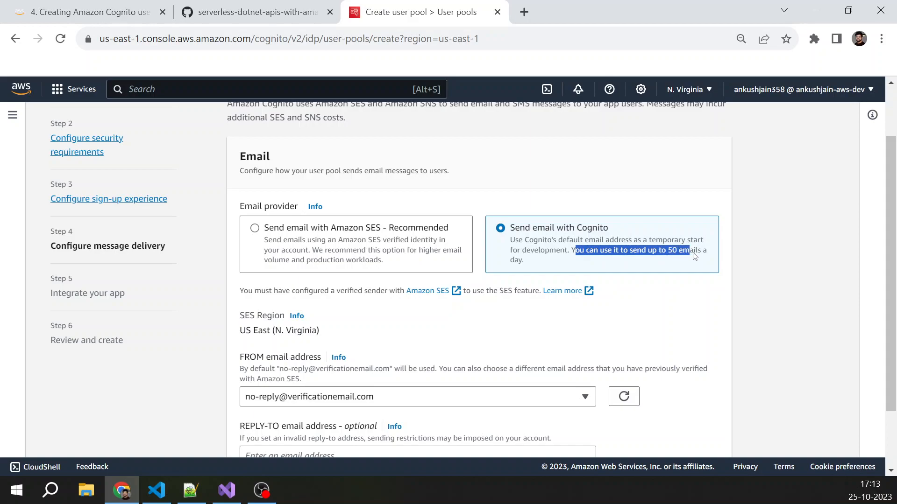
pyautogui.moveTo(689, 251); pyautogui.dragTo(523, 261)
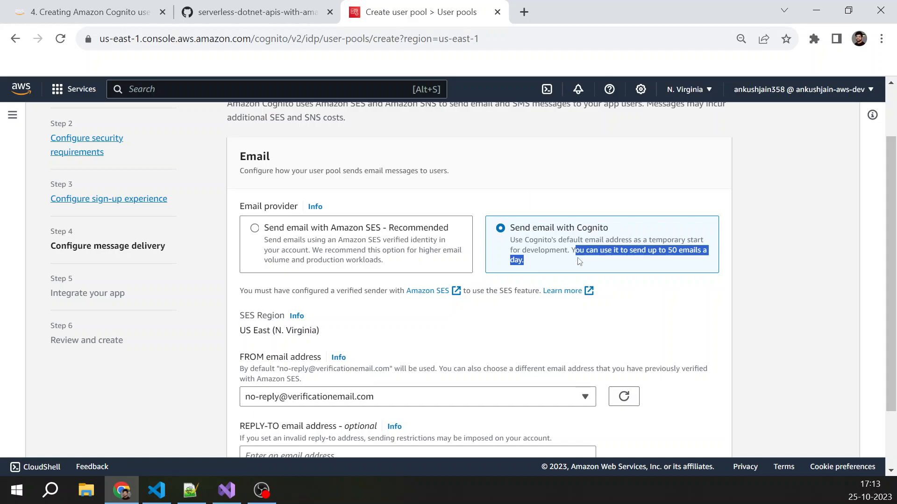
pyautogui.moveTo(666, 256)
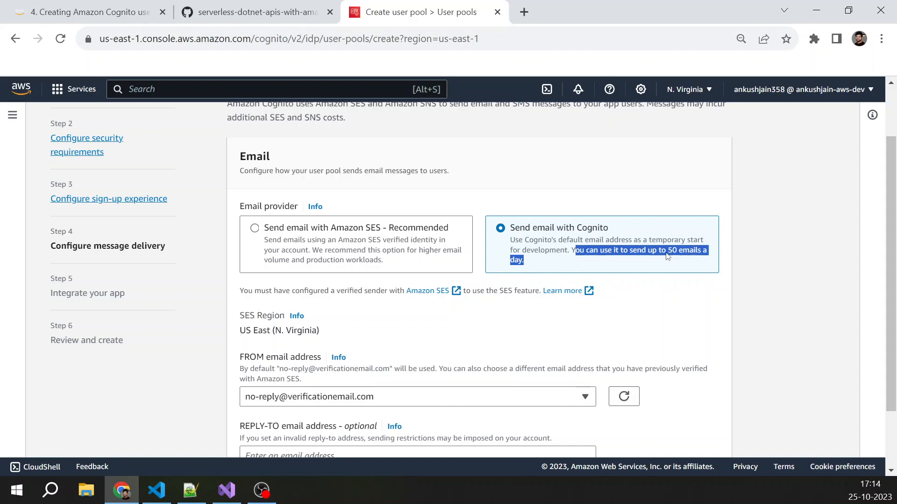
pyautogui.scroll(-3)
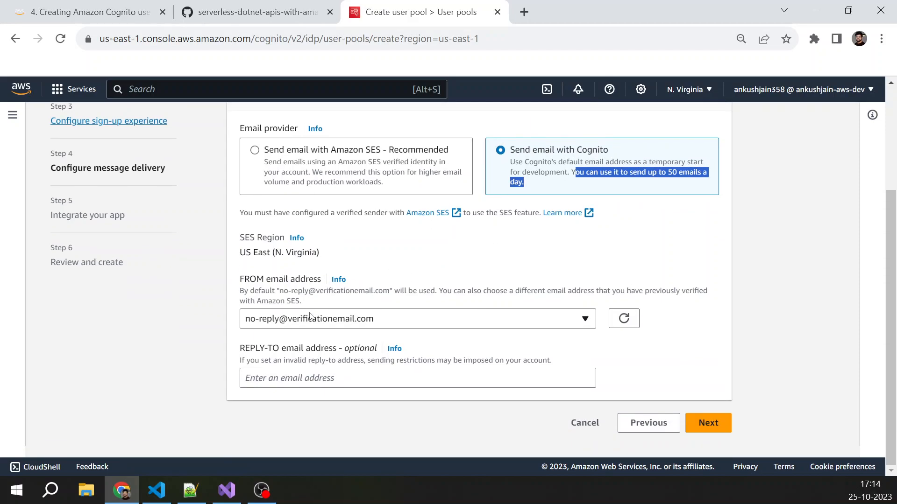
pyautogui.moveTo(264, 356)
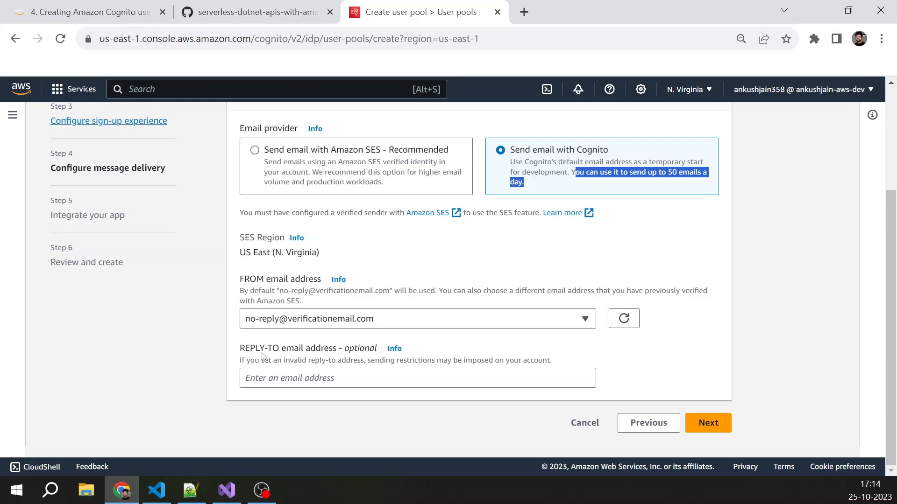
# Name the user pool dotnet-serverless-api-userpool on the app integration step
pyautogui.click(707, 422)
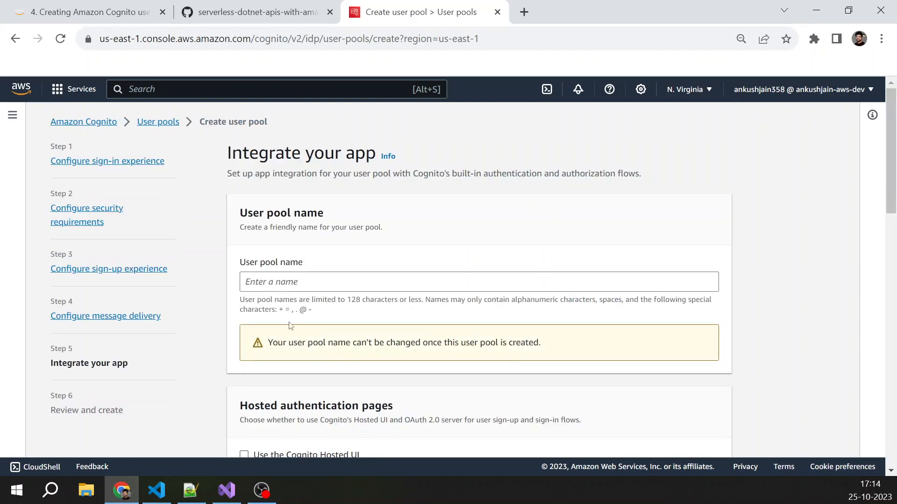
pyautogui.click(480, 282)
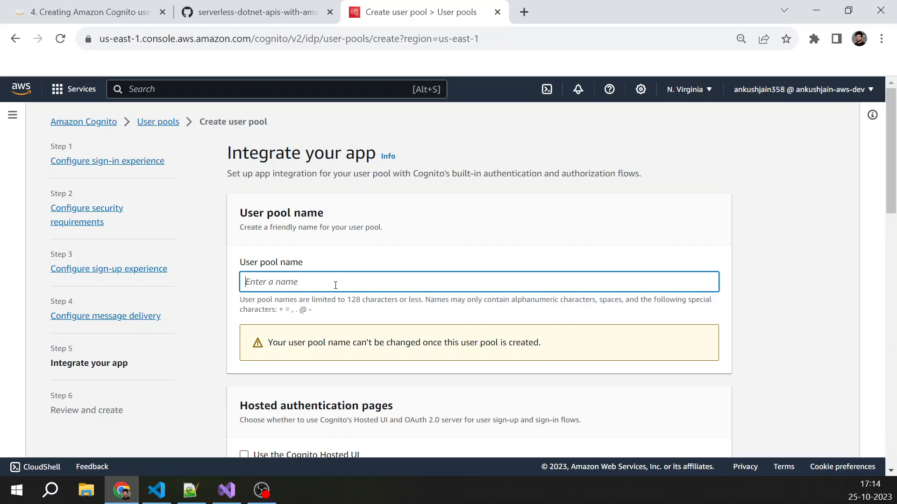
pyautogui.write('d')
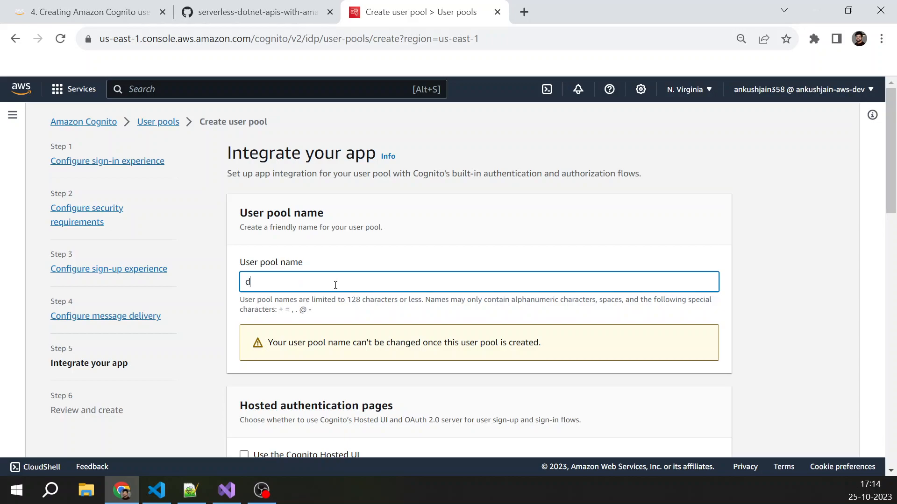
pyautogui.write('otnet-')
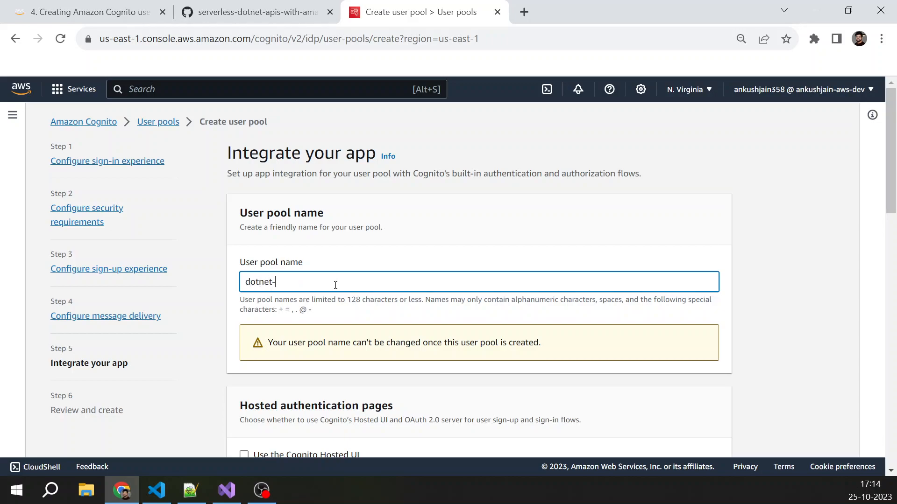
pyautogui.write('serverless-api')
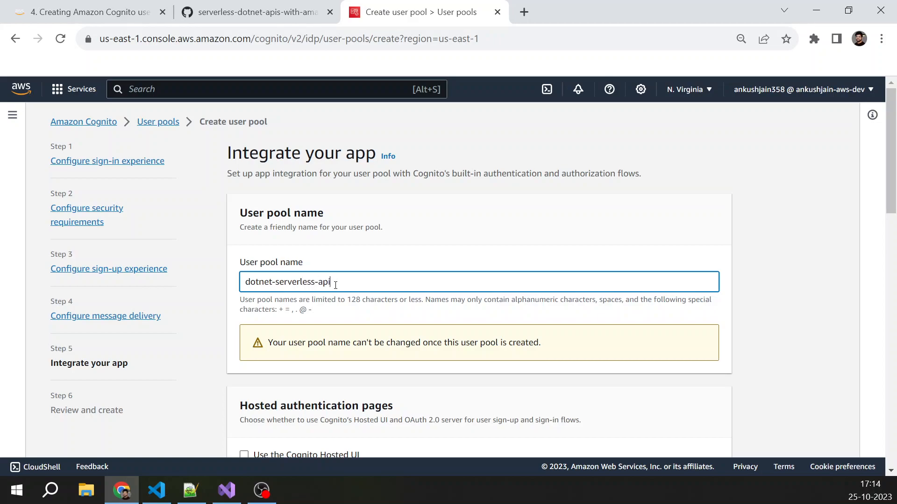
pyautogui.write('-userp')
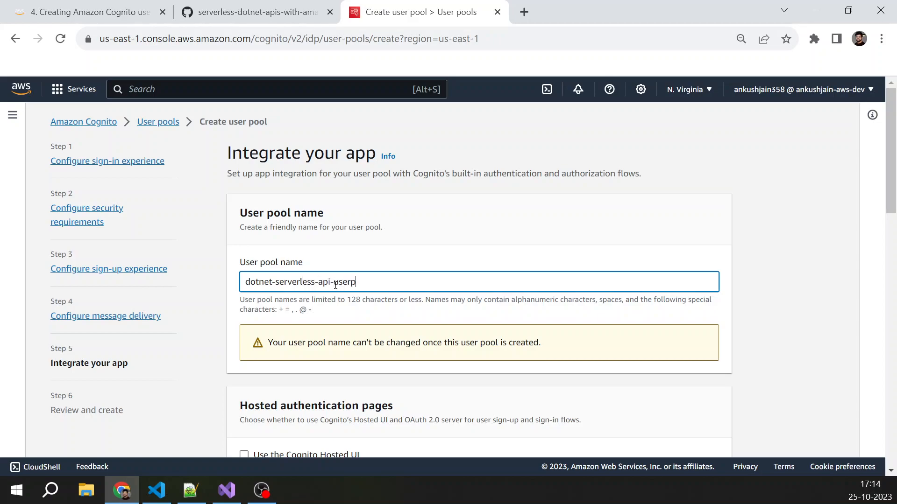
pyautogui.write('ool')
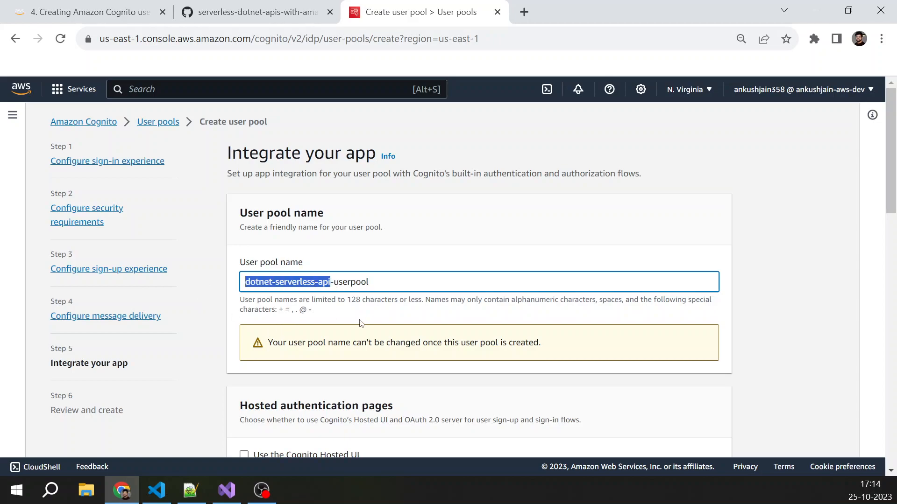
# Enable the Cognito Hosted UI with domain prefix dotnet-serverless-api-userpool
pyautogui.scroll(-3)
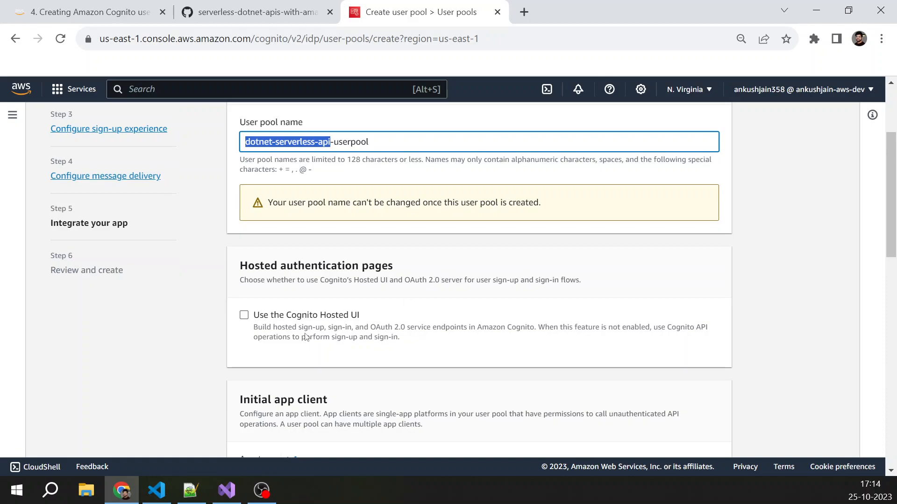
pyautogui.click(244, 315)
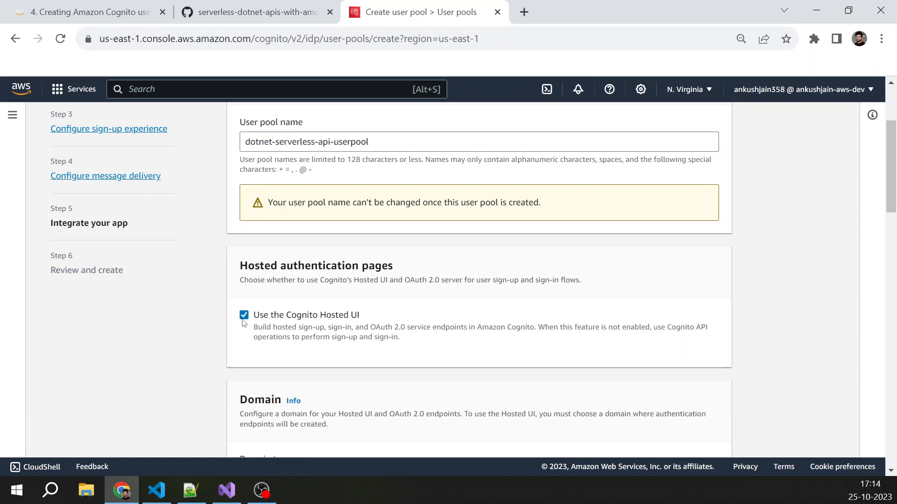
pyautogui.scroll(-3)
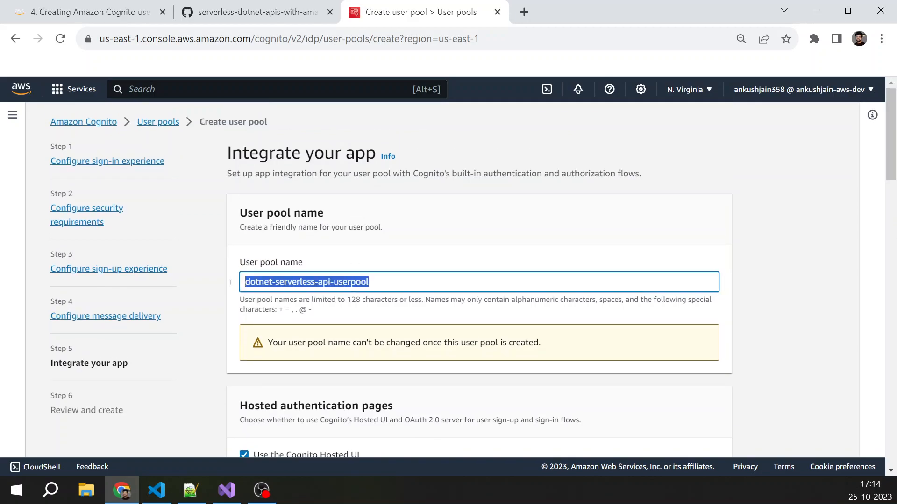
pyautogui.scroll(-3)
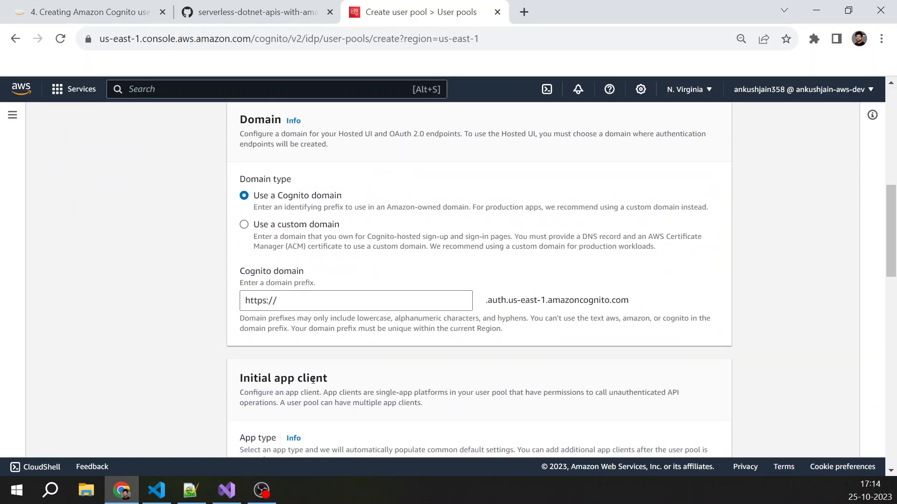
pyautogui.write('dotnet-serverless-api-userpool')
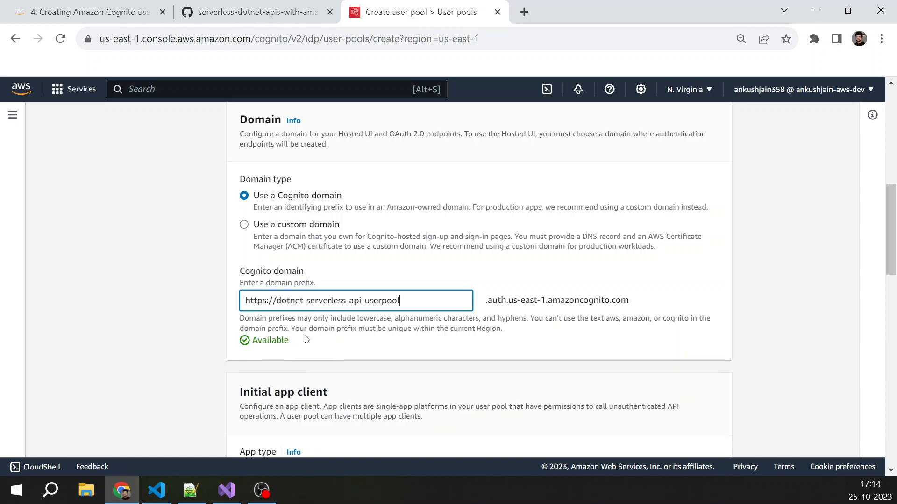
pyautogui.moveTo(312, 351)
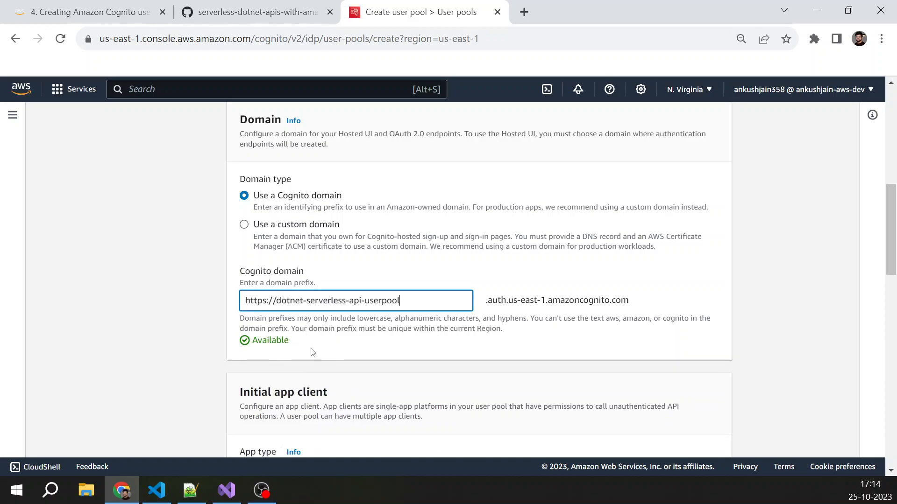
pyautogui.scroll(-3)
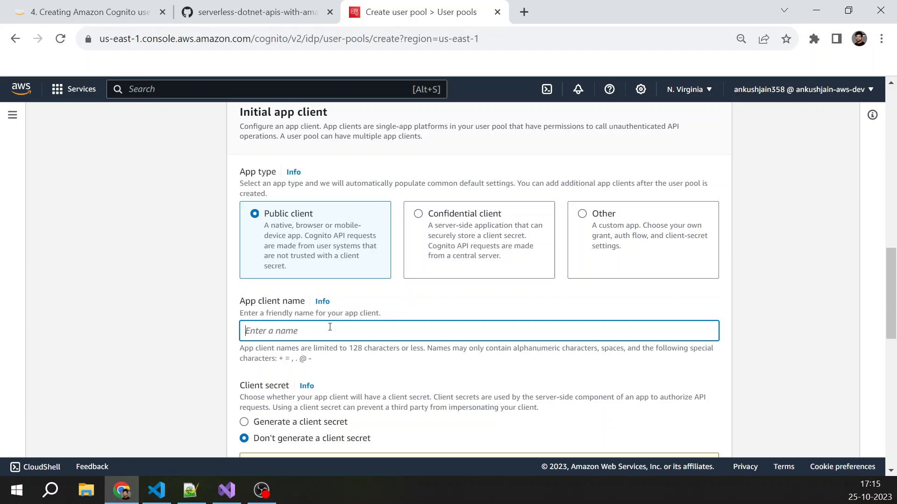
# Name the initial app client test-app-client
pyautogui.write('webapp')
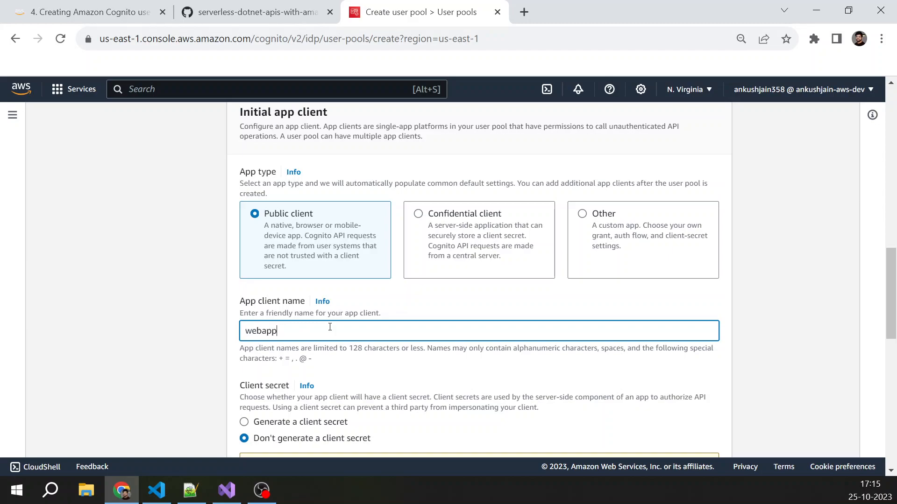
pyautogui.write('-app')
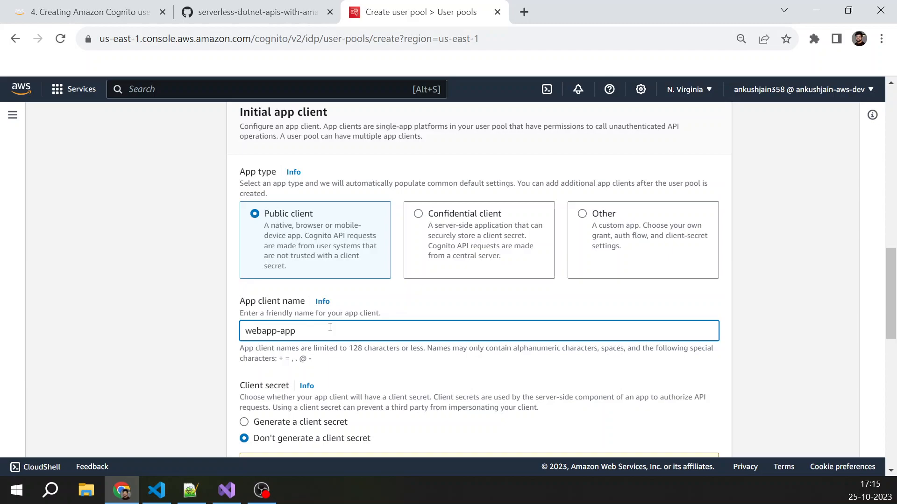
pyautogui.write('-clien')
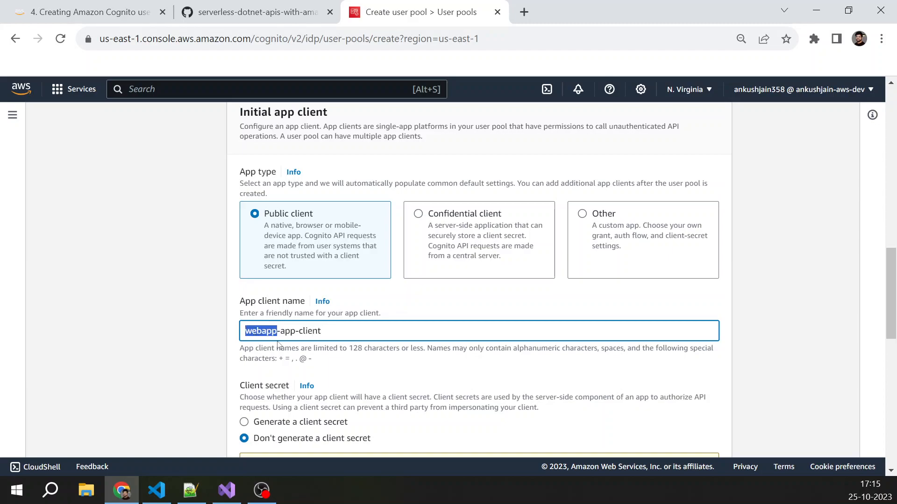
pyautogui.write('test-app-client')
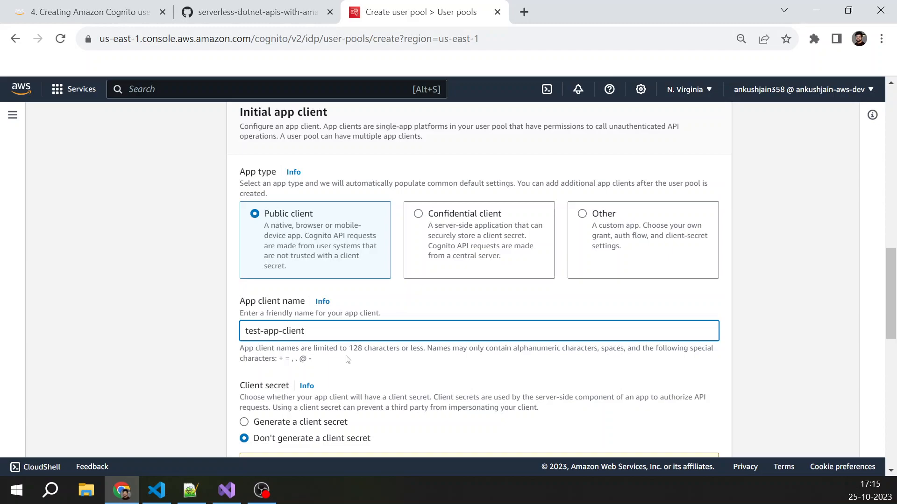
pyautogui.moveTo(416, 316)
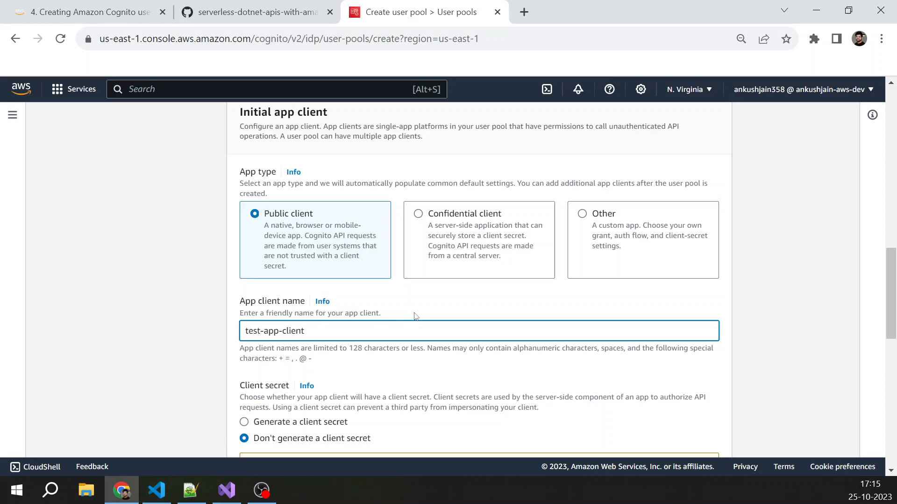
pyautogui.moveTo(326, 376)
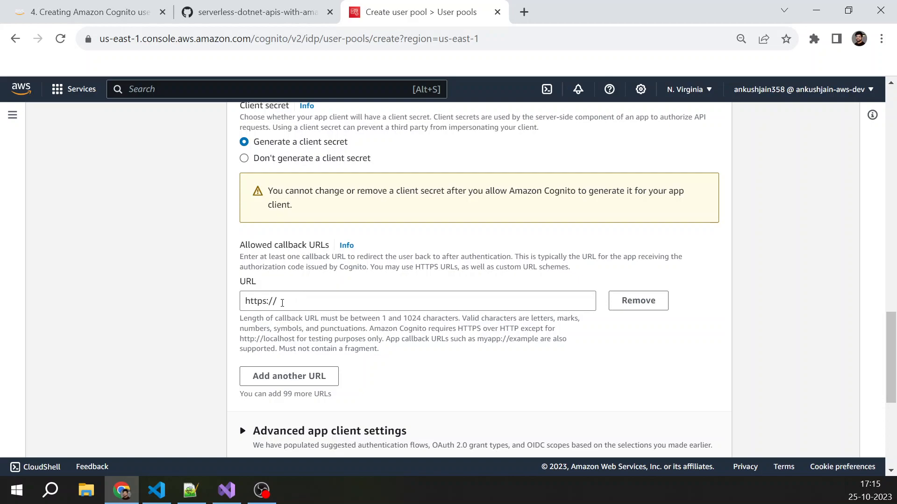
pyautogui.click(86, 12)
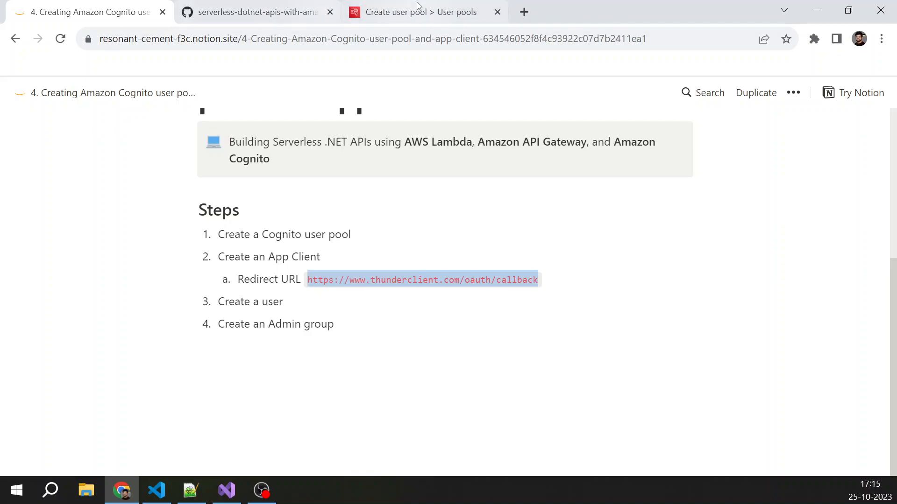
pyautogui.click(418, 12)
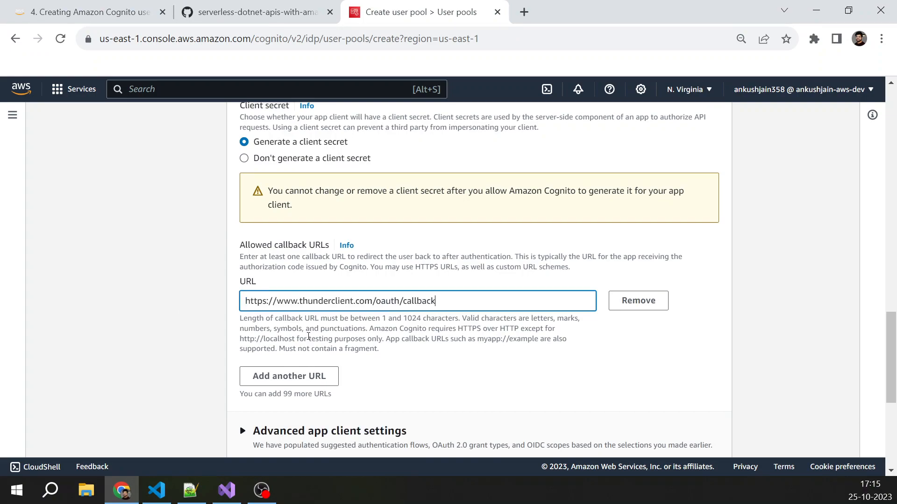
pyautogui.scroll(-3)
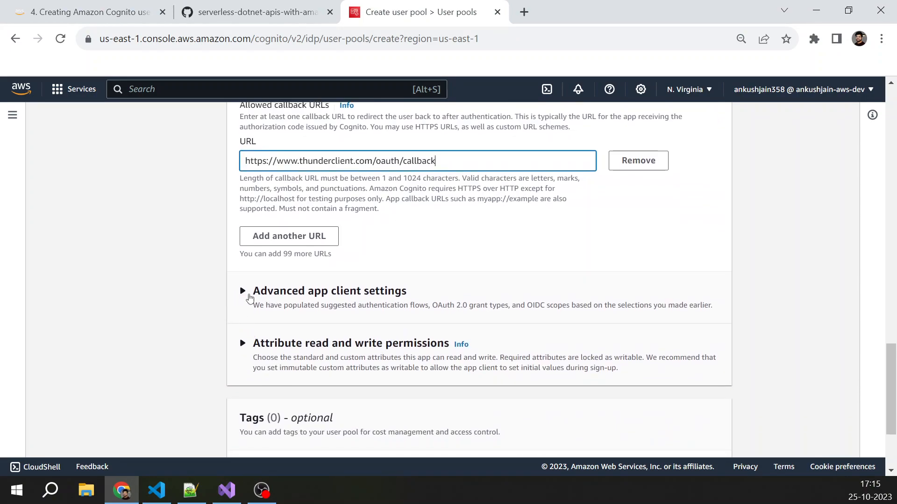
# Add the aws.cognito.signin.user.admin OIDC scope in advanced app client settings and proceed to Review
pyautogui.click(243, 290)
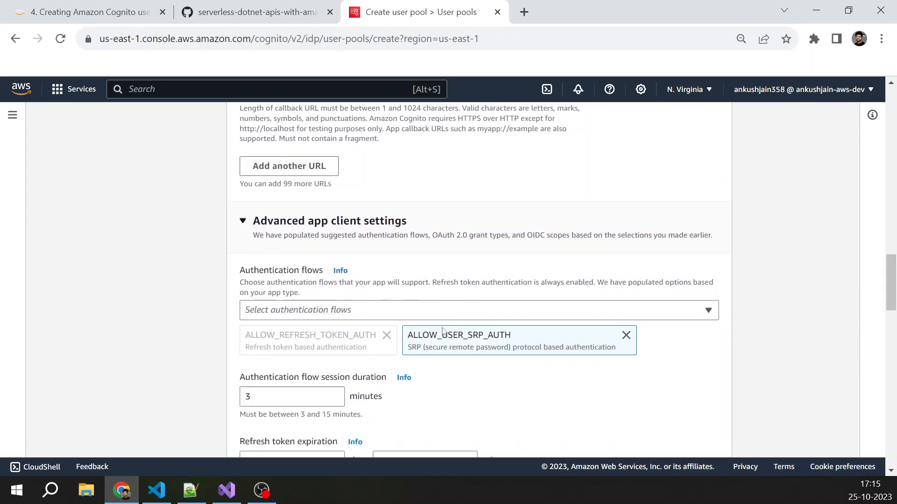
pyautogui.moveTo(348, 350)
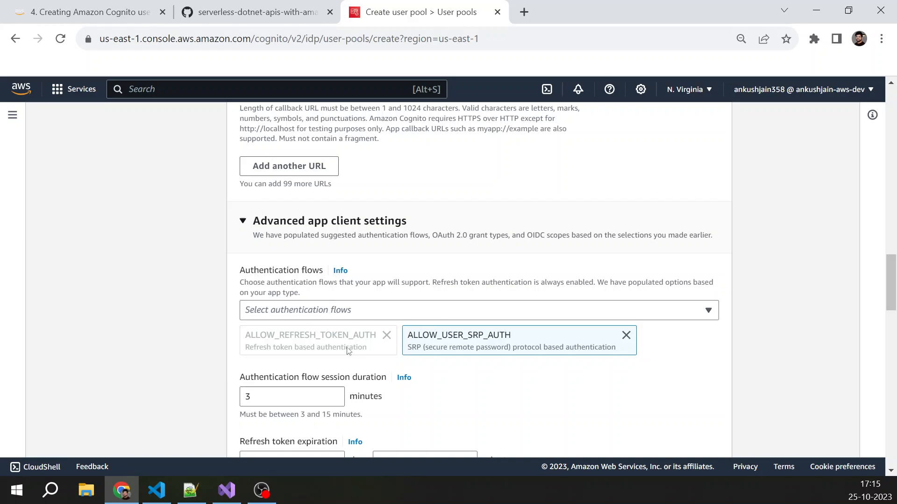
pyautogui.scroll(-3)
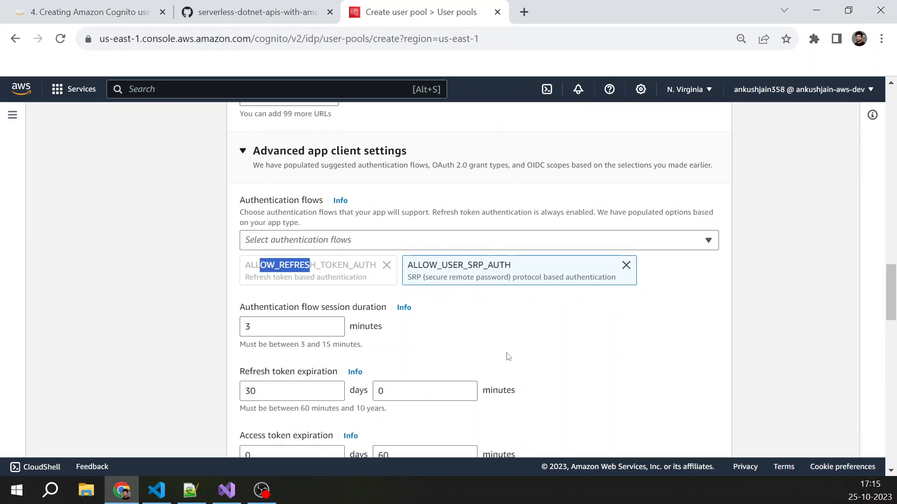
pyautogui.scroll(-3)
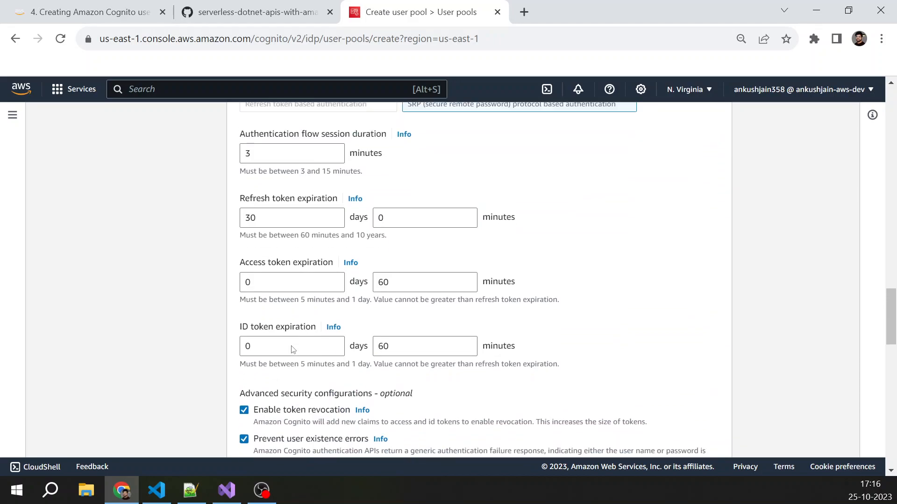
pyautogui.scroll(-3)
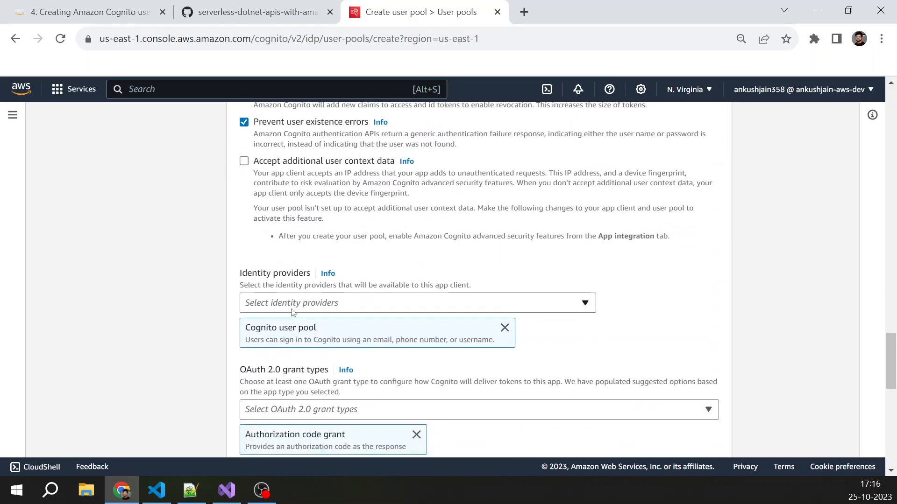
pyautogui.scroll(-3)
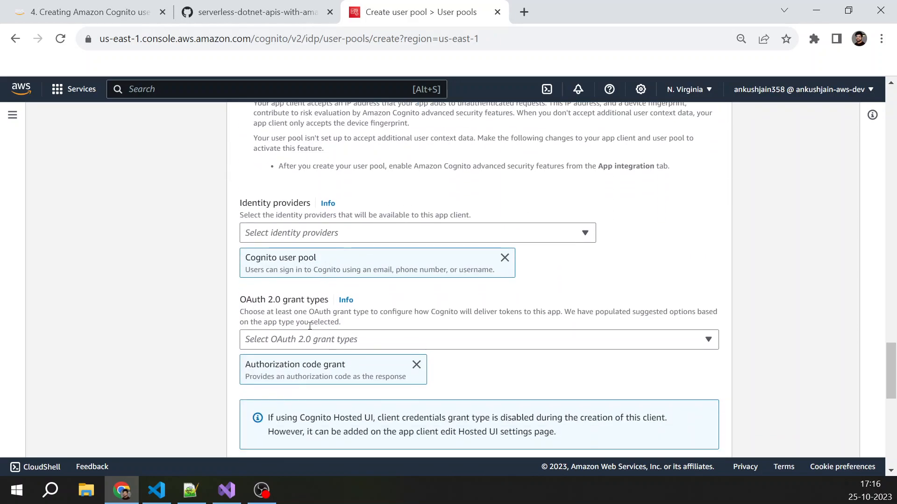
pyautogui.scroll(-3)
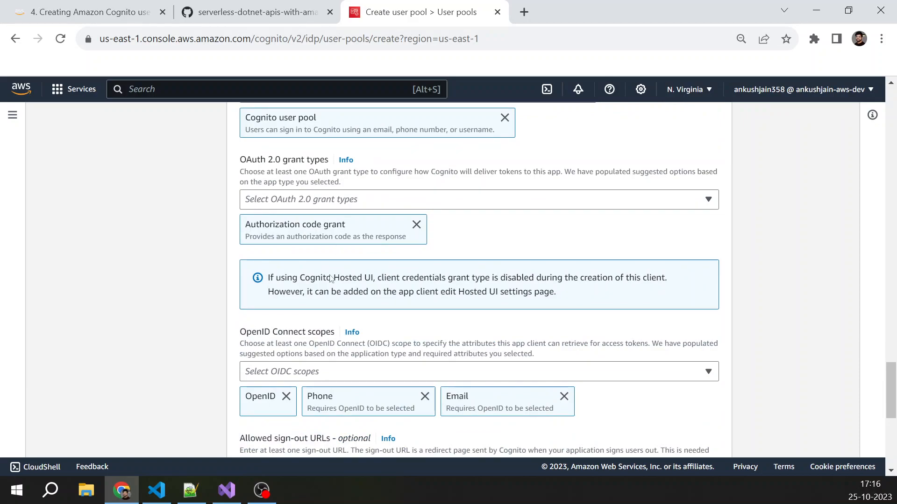
pyautogui.scroll(-3)
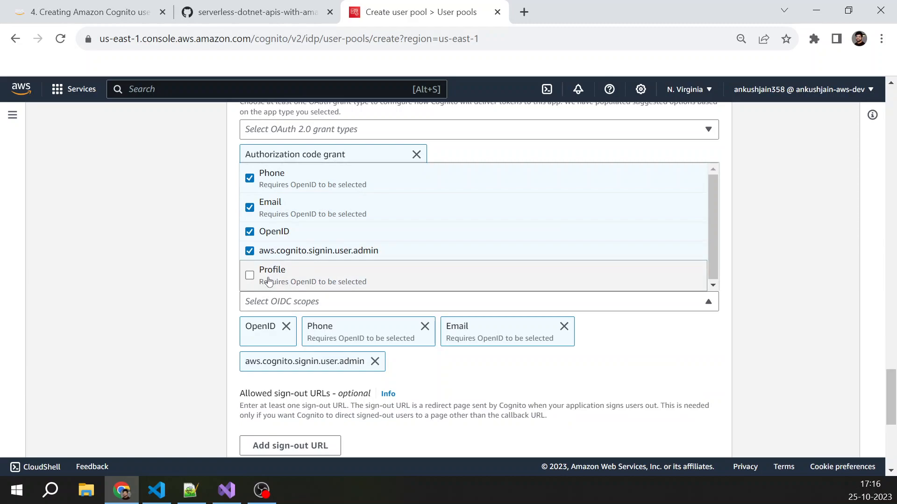
pyautogui.click(249, 275)
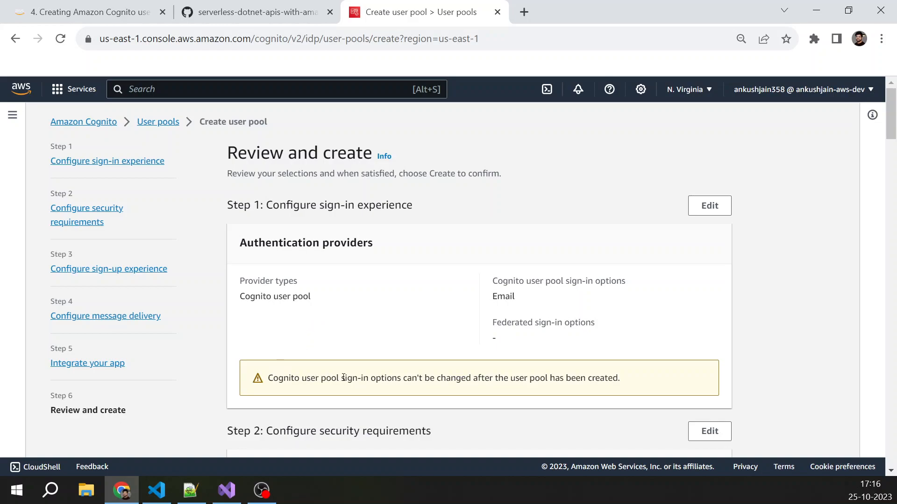
# Create the dotnet-serverless-api-userpool from the Review and create page
pyautogui.scroll(-3)
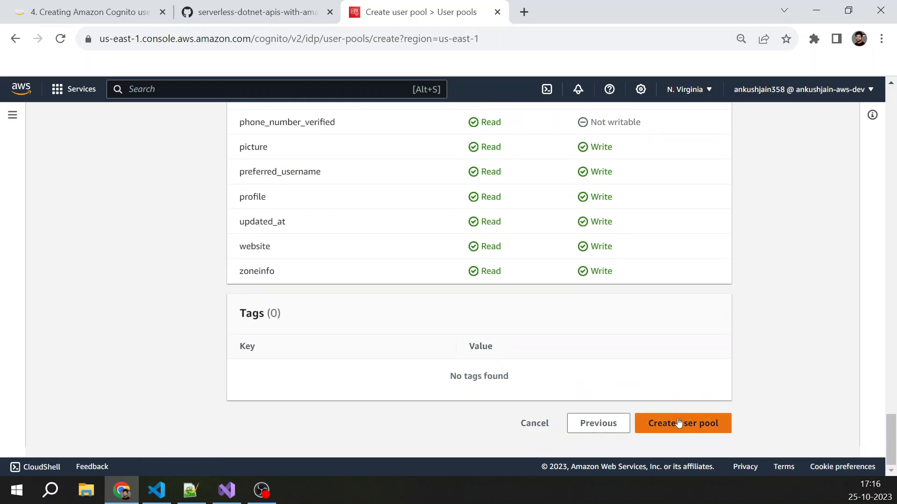
pyautogui.click(682, 423)
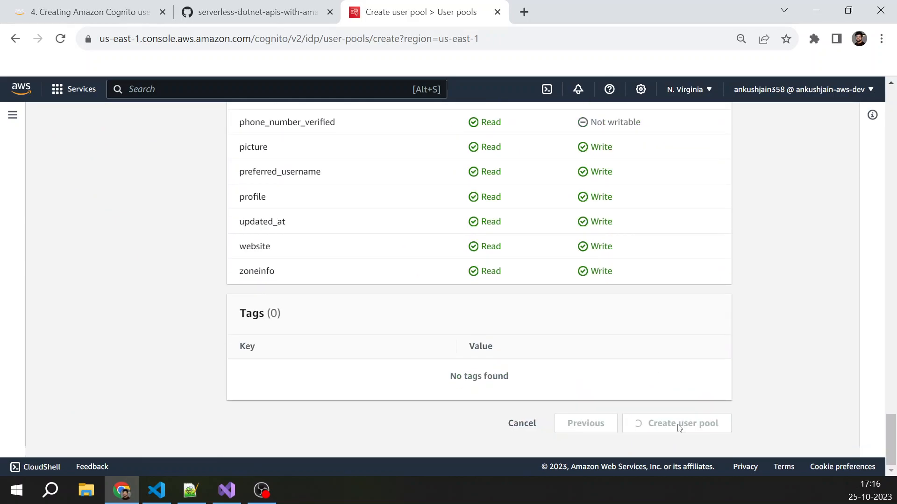
pyautogui.click(677, 423)
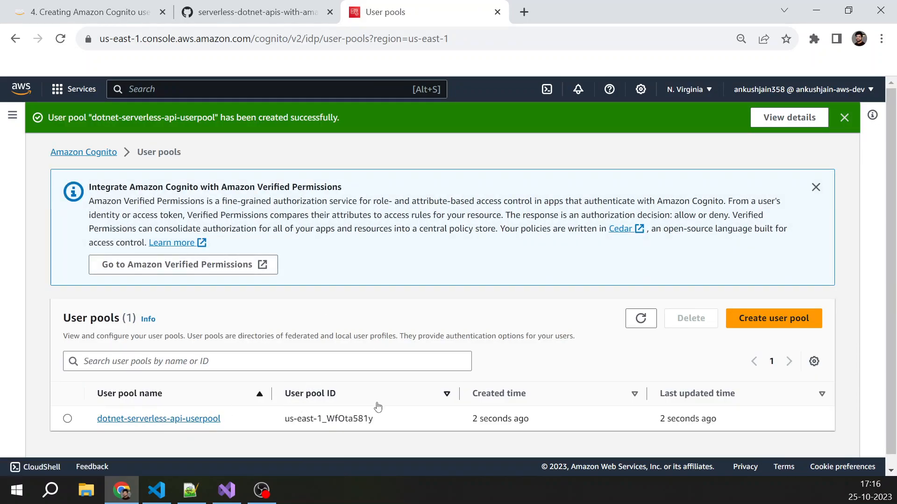
pyautogui.moveTo(156, 432)
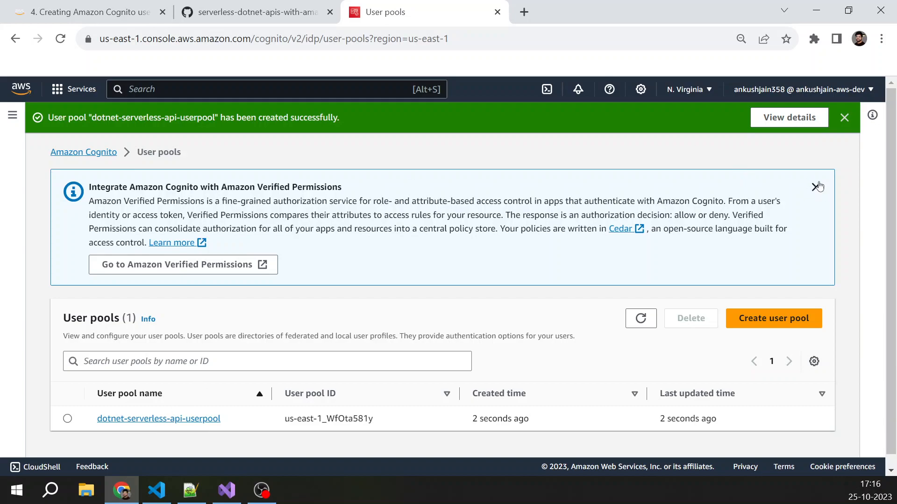
# Dismiss the Amazon Verified Permissions integration banner above the user pools list
pyautogui.click(86, 12)
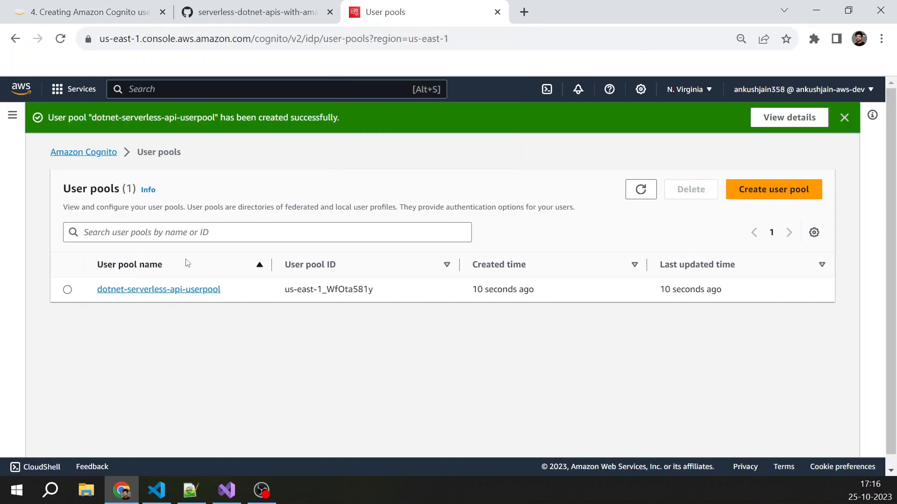
# Open dotnet-serverless-api-userpool and view its empty Users list
pyautogui.click(159, 289)
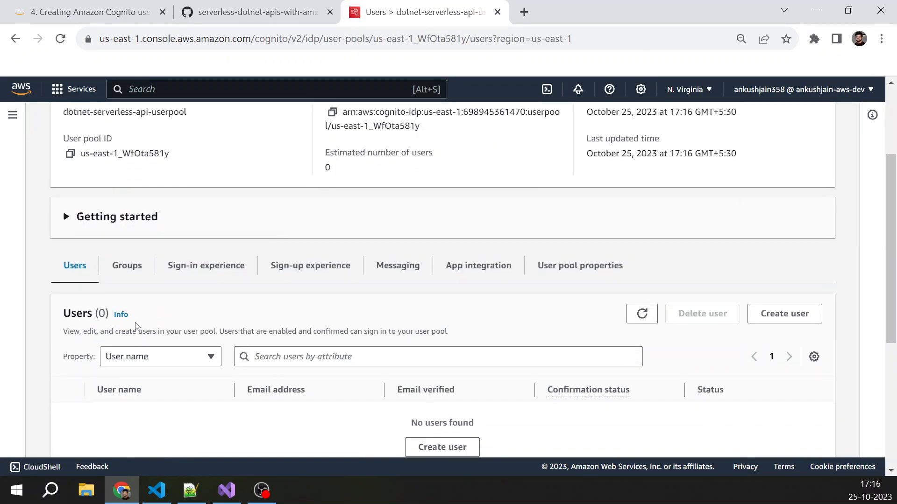
pyautogui.scroll(3)
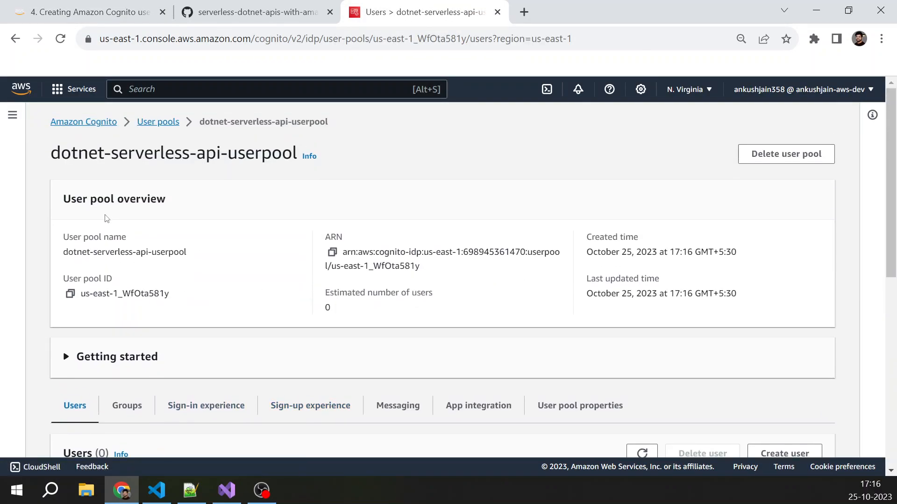
pyautogui.scroll(-3)
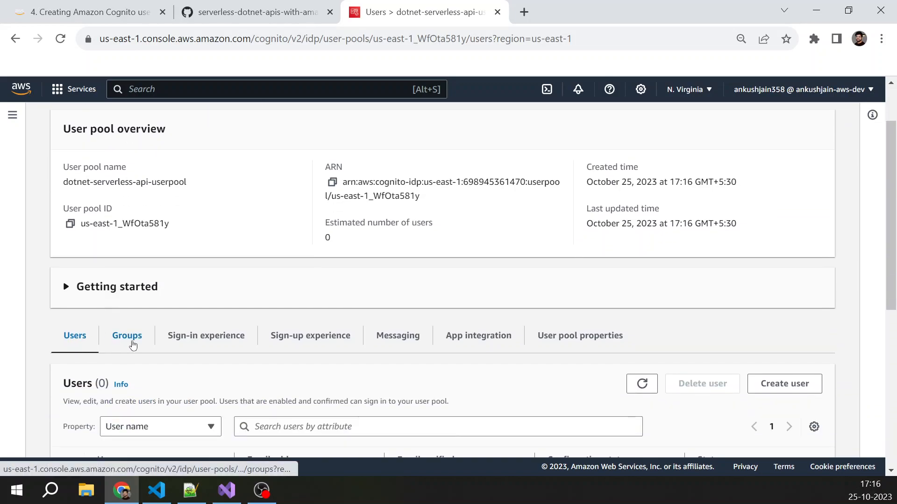
pyautogui.moveTo(206, 336)
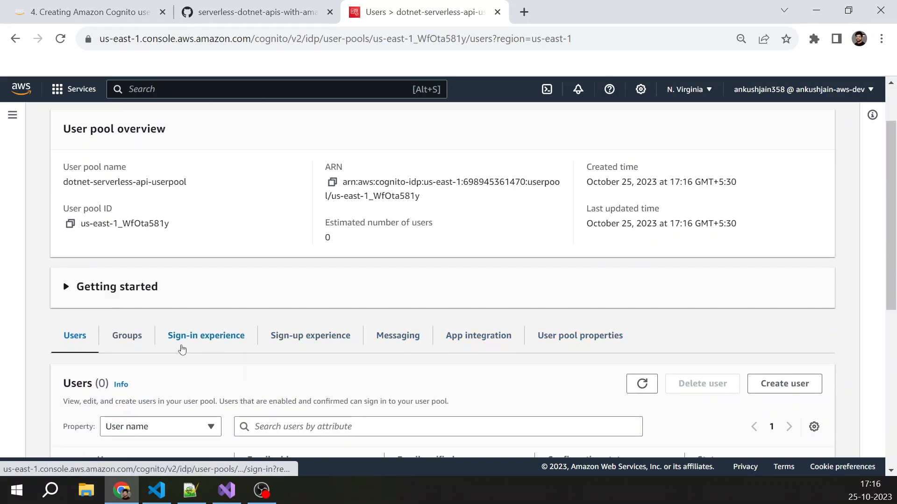
pyautogui.click(784, 384)
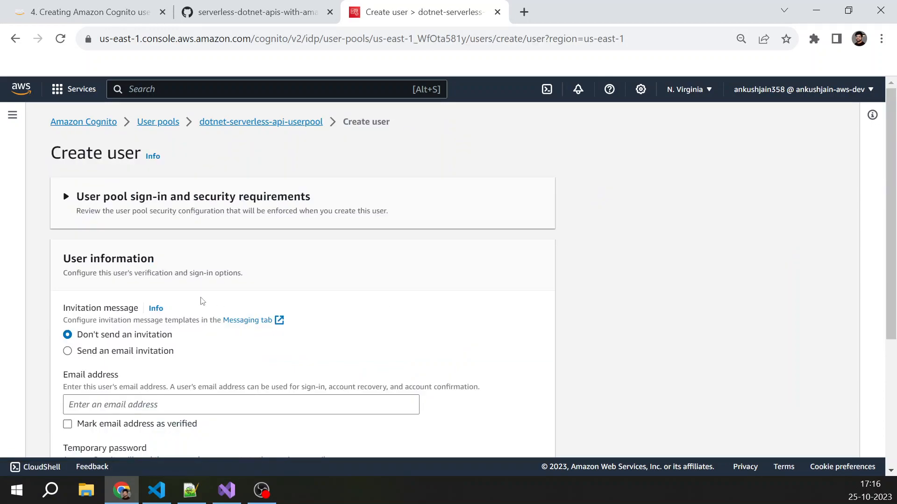
pyautogui.scroll(-3)
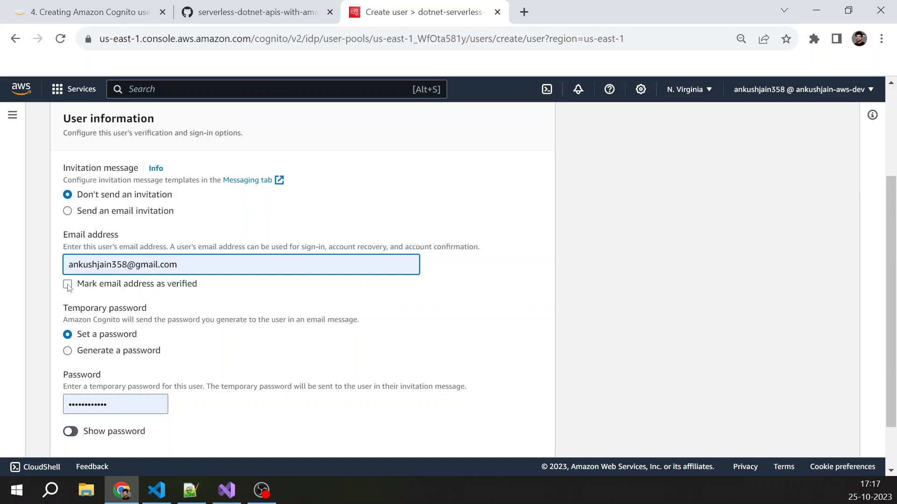
pyautogui.click(68, 284)
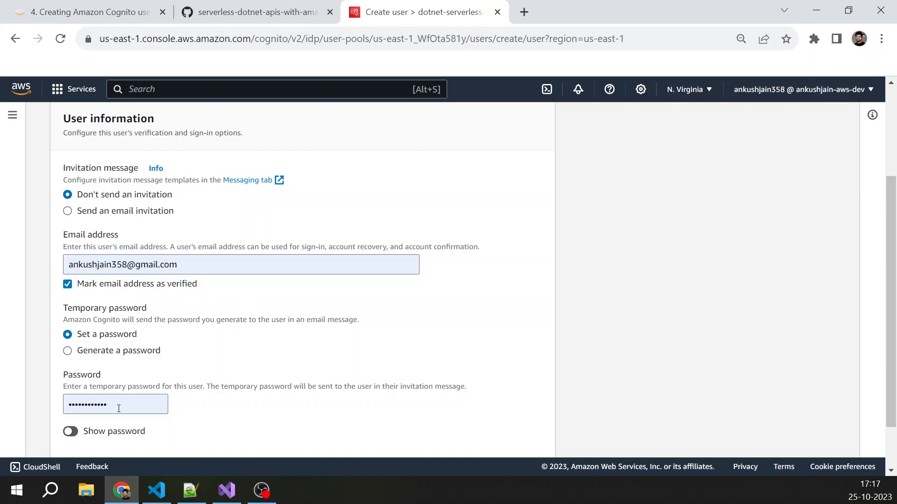
pyautogui.click(114, 404)
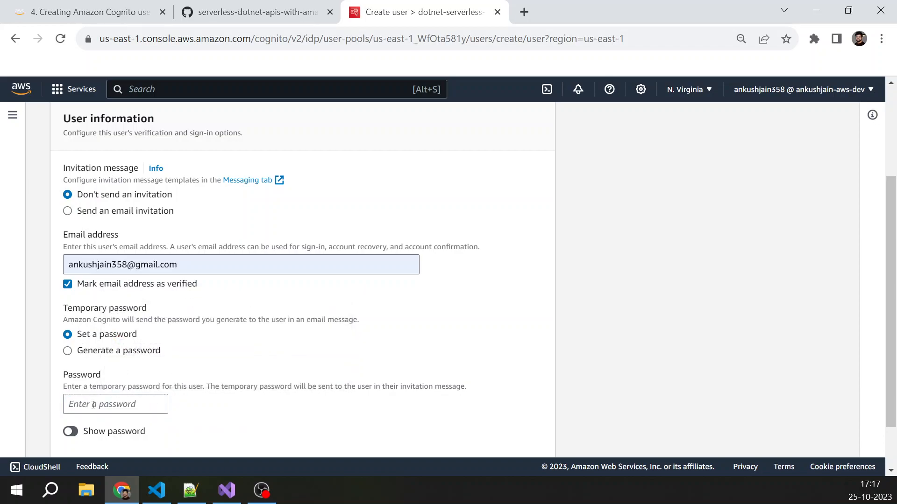
pyautogui.click(115, 403)
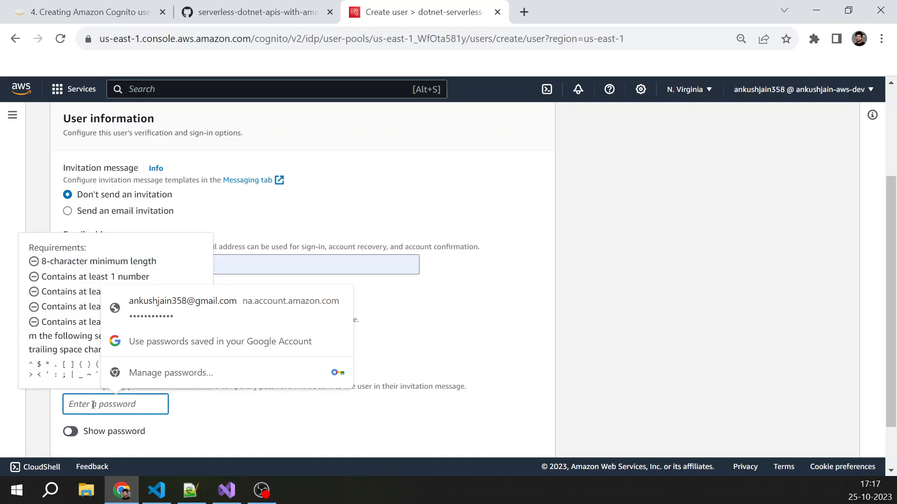
pyautogui.write('••••')
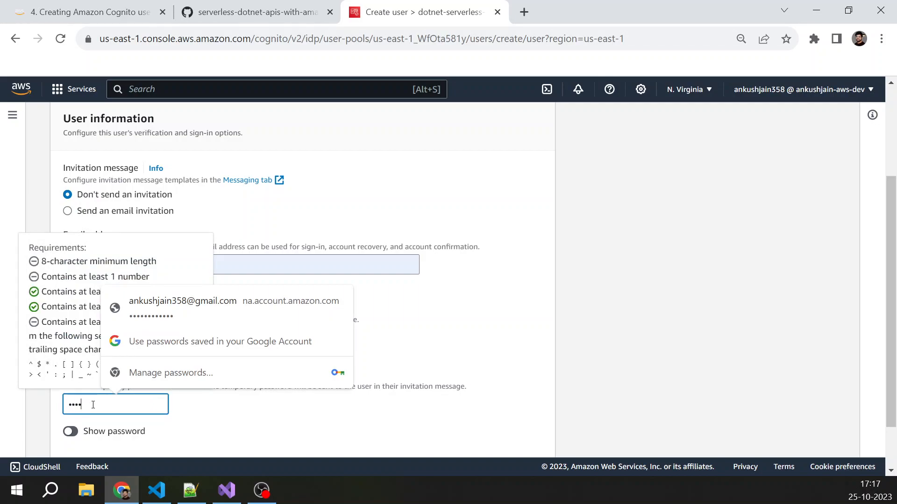
pyautogui.press('Backspace')
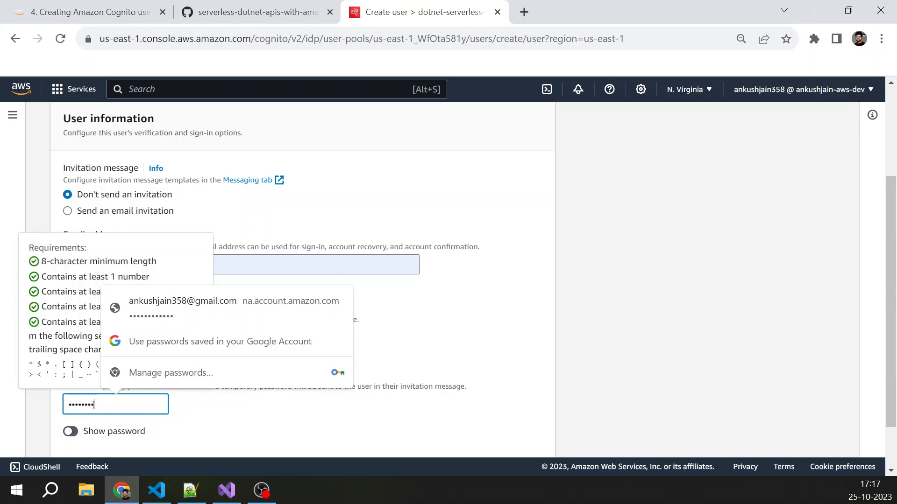
pyautogui.scroll(-3)
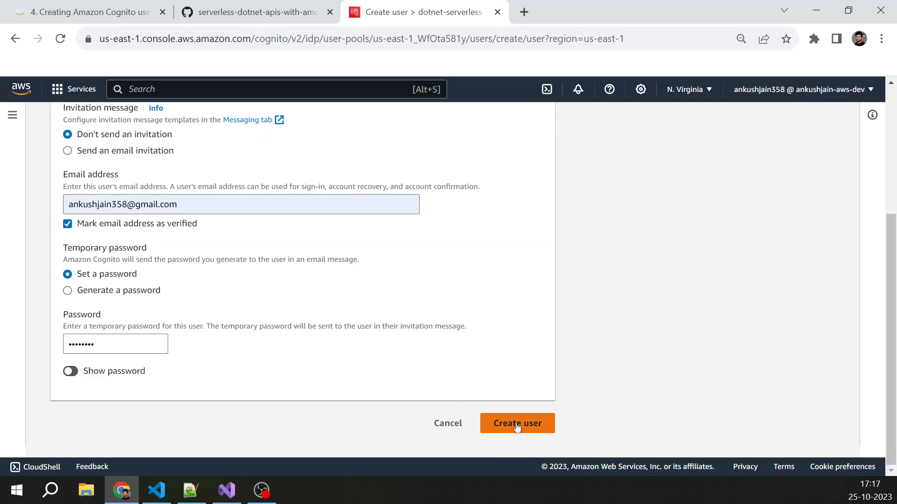
pyautogui.click(516, 423)
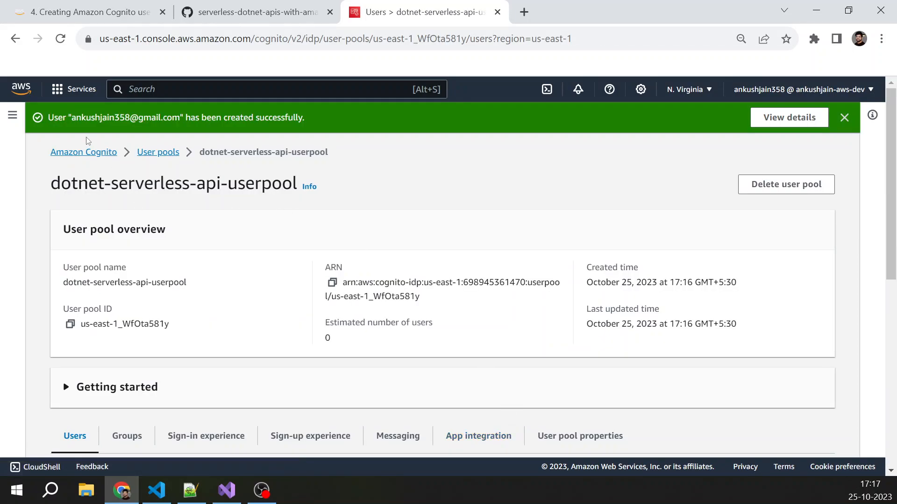
# Dismiss the user-created success banner and switch to the Notion tutorial steps
pyautogui.scroll(-3)
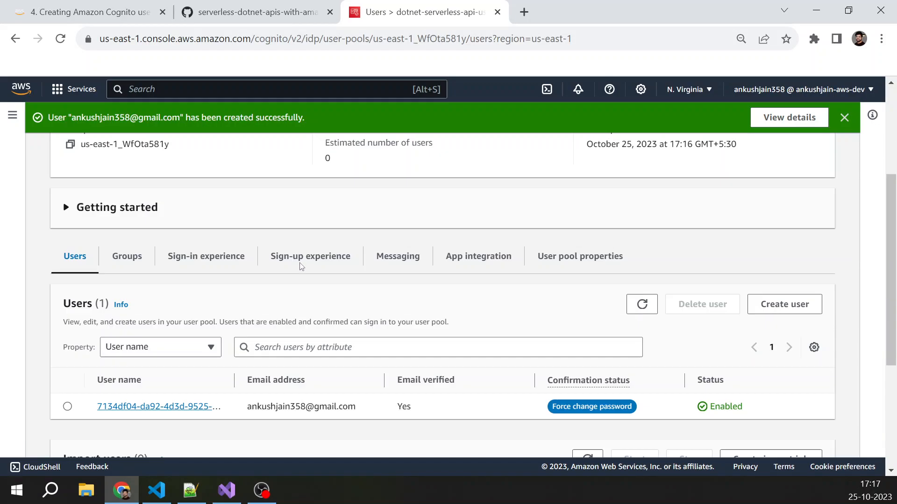
pyautogui.scroll(-3)
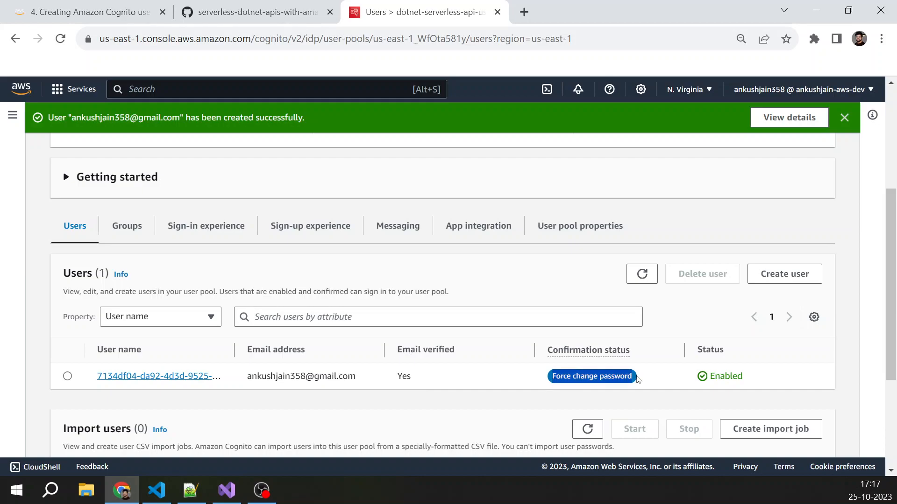
pyautogui.moveTo(498, 280)
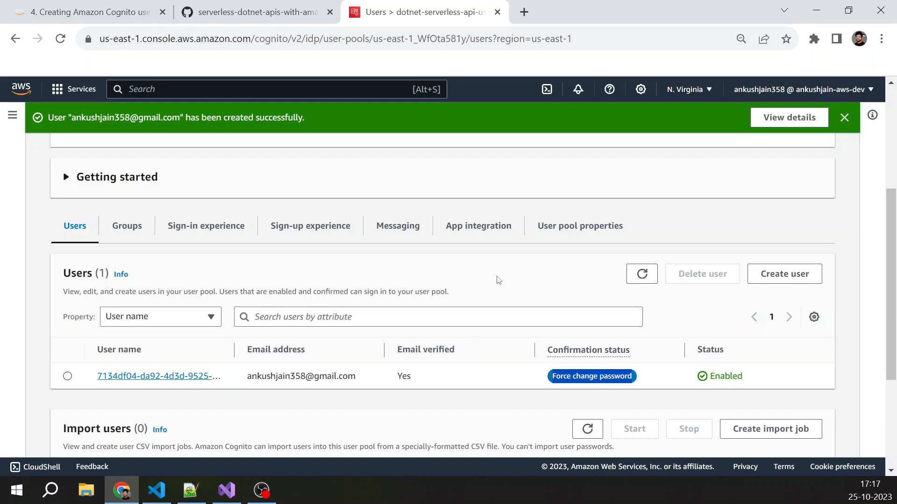
pyautogui.moveTo(615, 352)
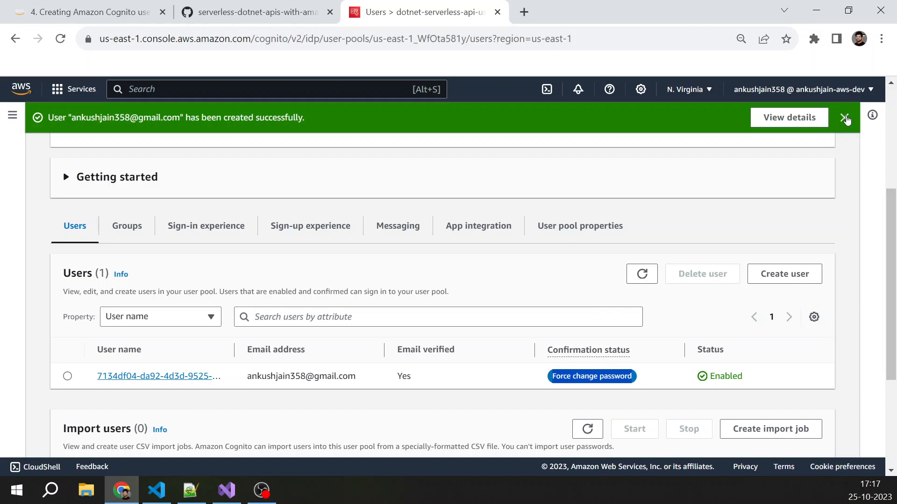
pyautogui.click(846, 118)
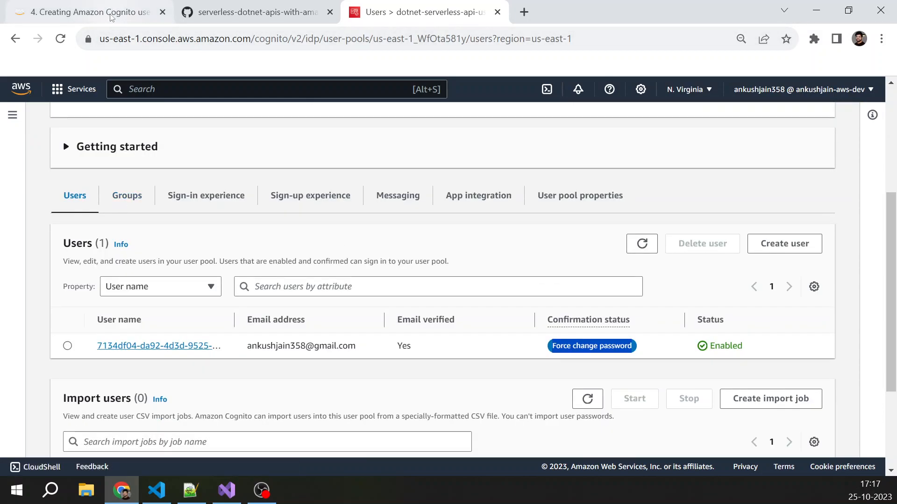
pyautogui.click(88, 12)
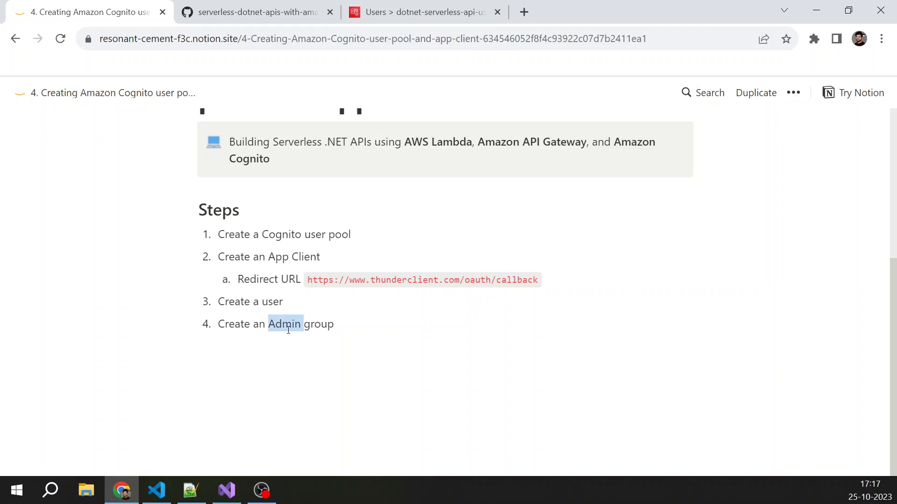
# Return to Cognito and show the user pool's empty Groups list
pyautogui.click(420, 12)
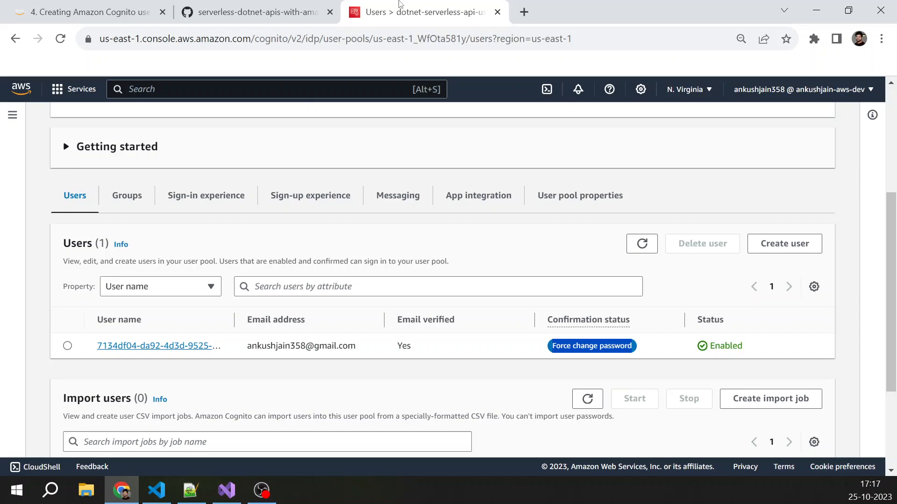
pyautogui.moveTo(634, 307)
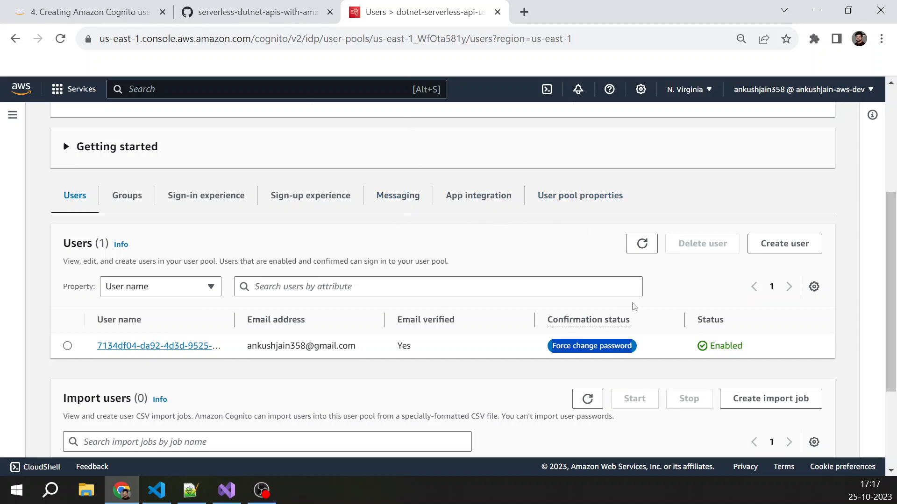
pyautogui.click(126, 195)
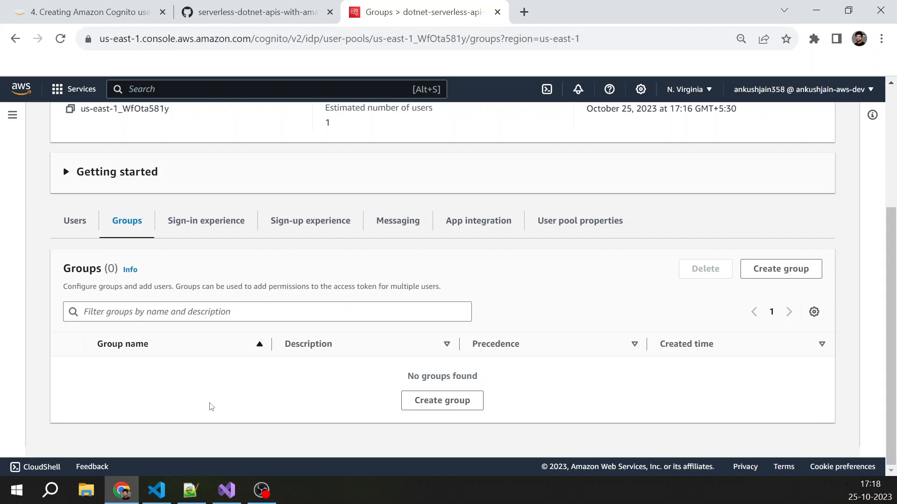
# Create a group named Admin in dotnet-serverless-api-userpool
pyautogui.click(780, 269)
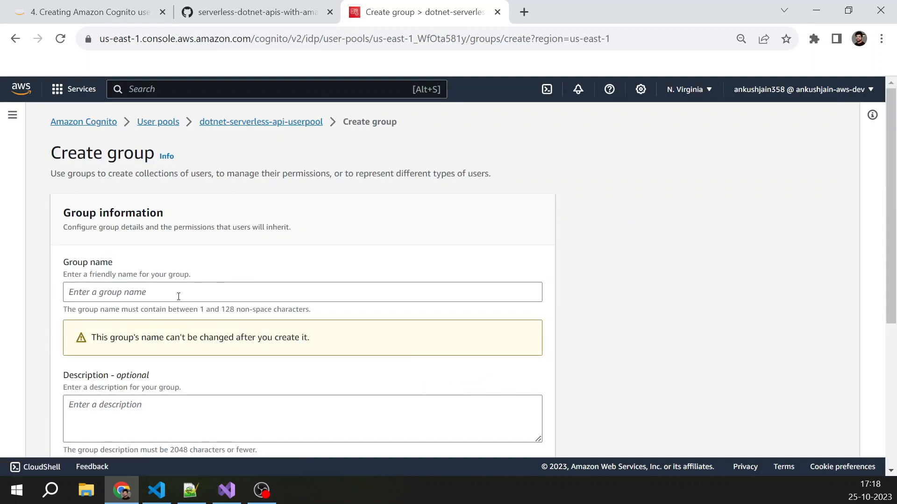
pyautogui.write('Admin')
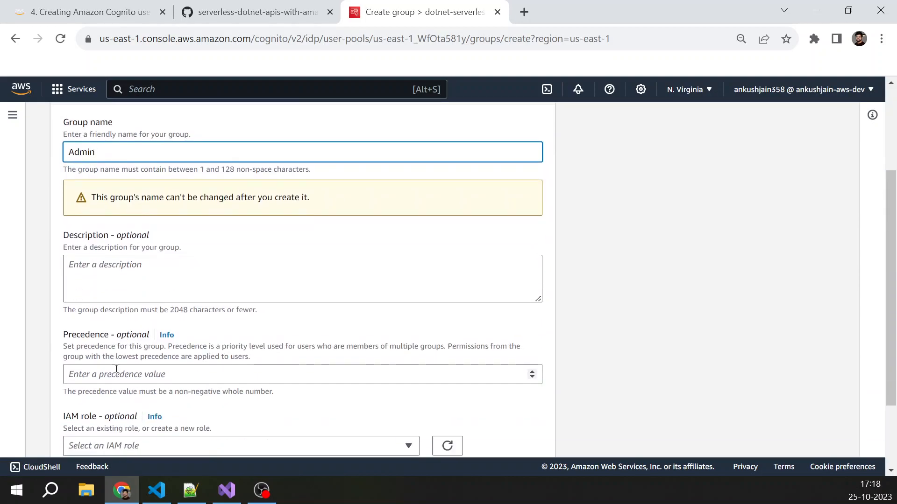
pyautogui.scroll(-3)
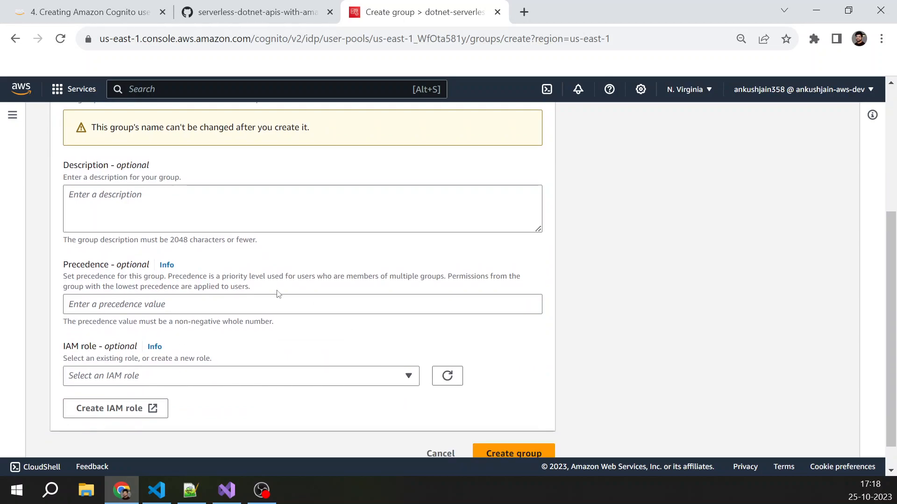
pyautogui.scroll(-3)
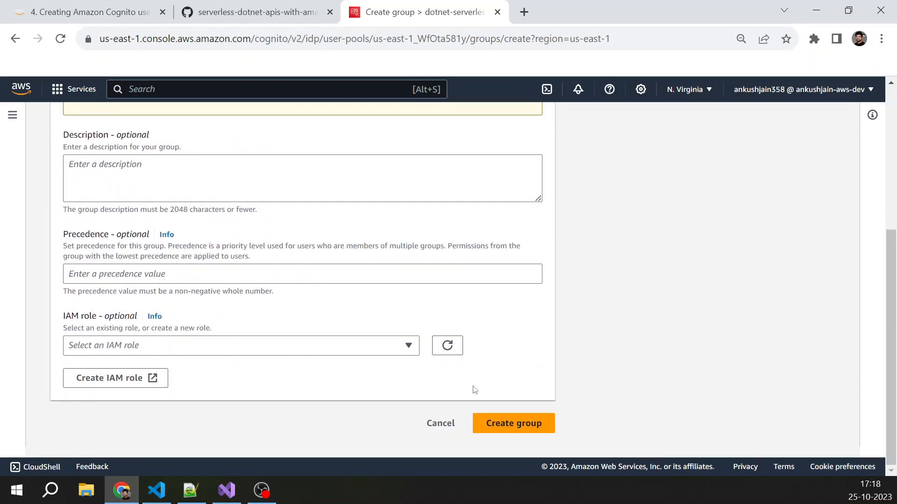
pyautogui.click(513, 424)
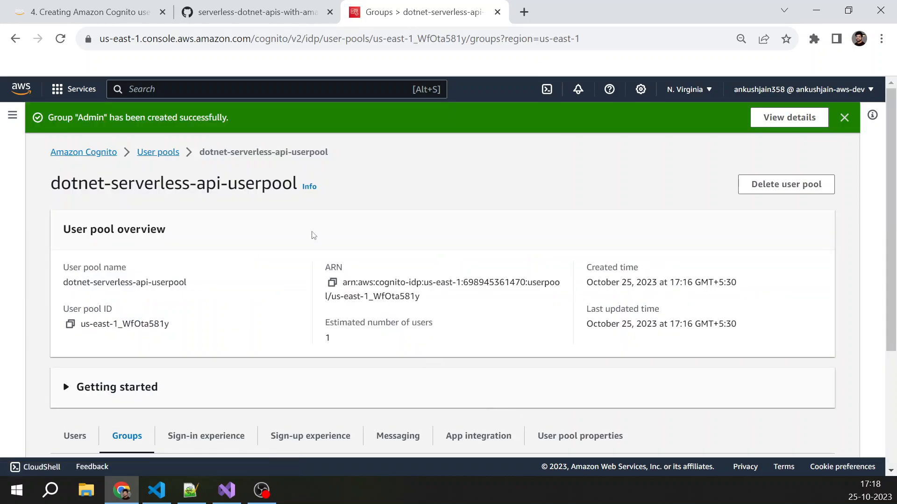
pyautogui.scroll(-3)
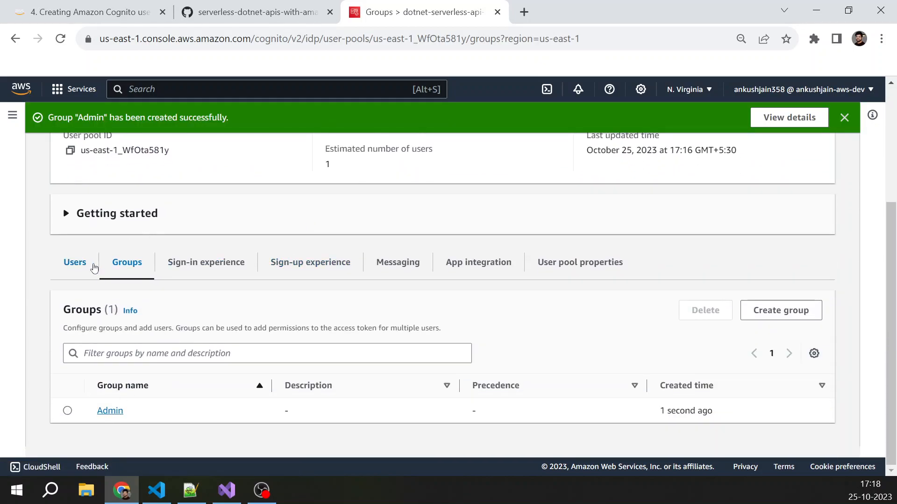
pyautogui.click(75, 262)
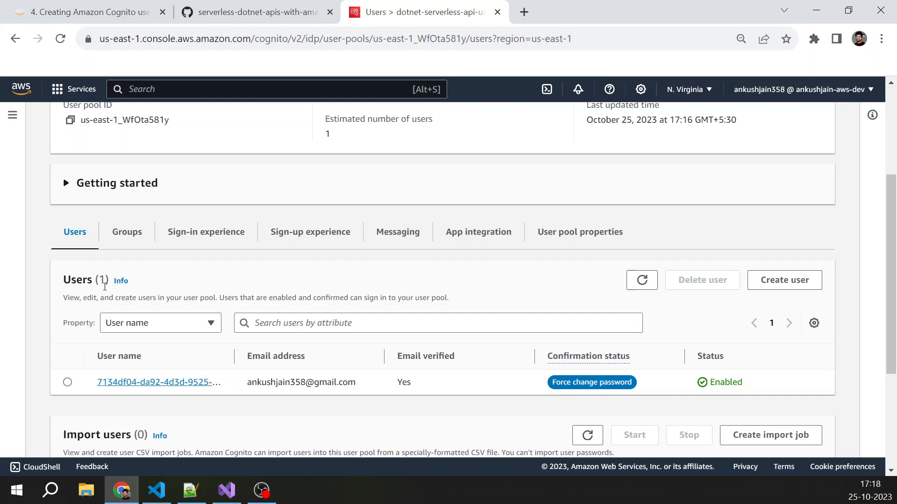
pyautogui.moveTo(266, 392)
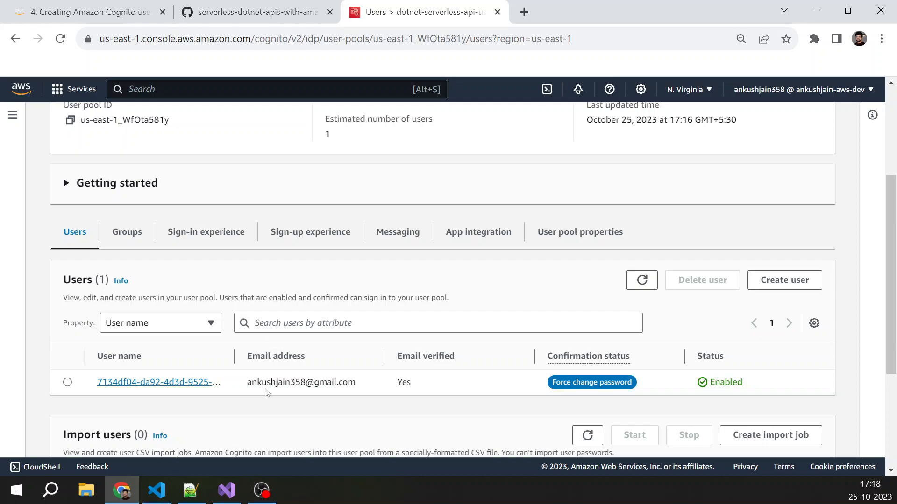
pyautogui.moveTo(175, 253)
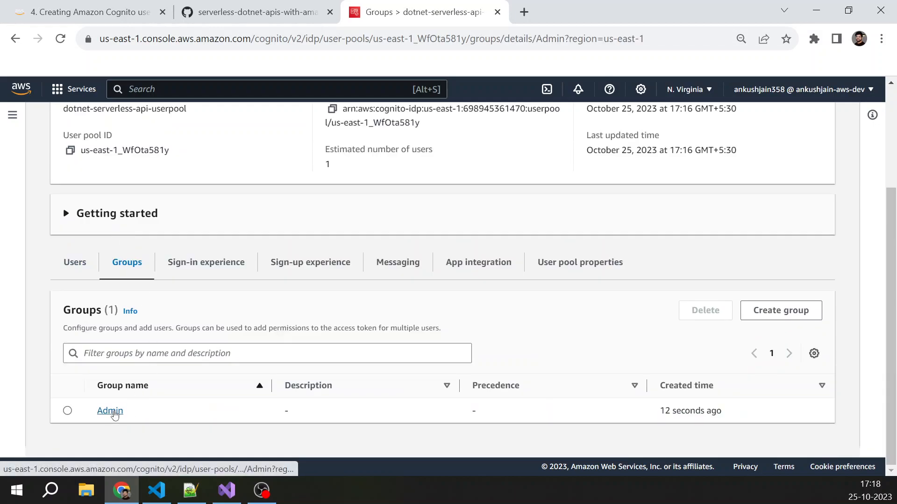
pyautogui.click(109, 411)
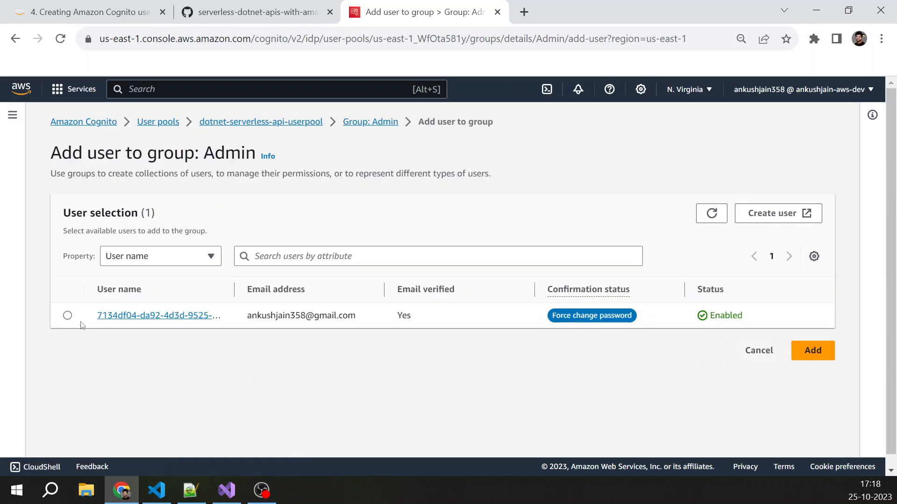
pyautogui.click(67, 315)
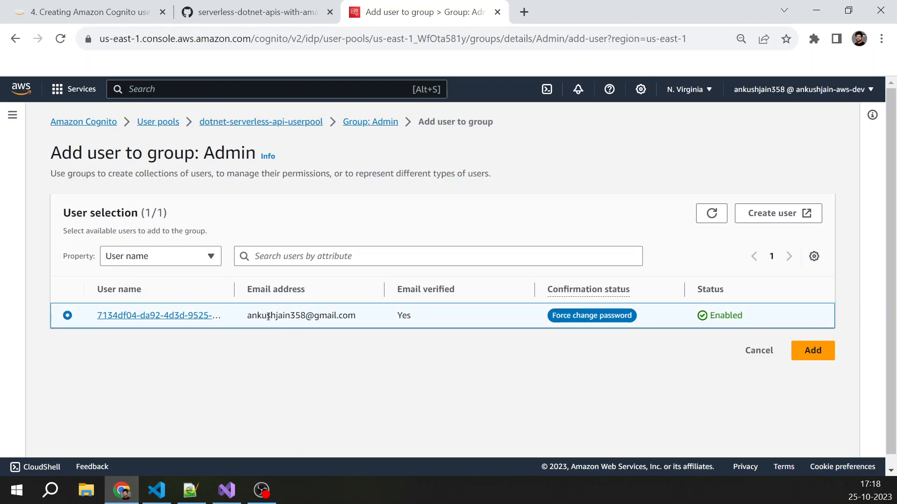
pyautogui.click(812, 350)
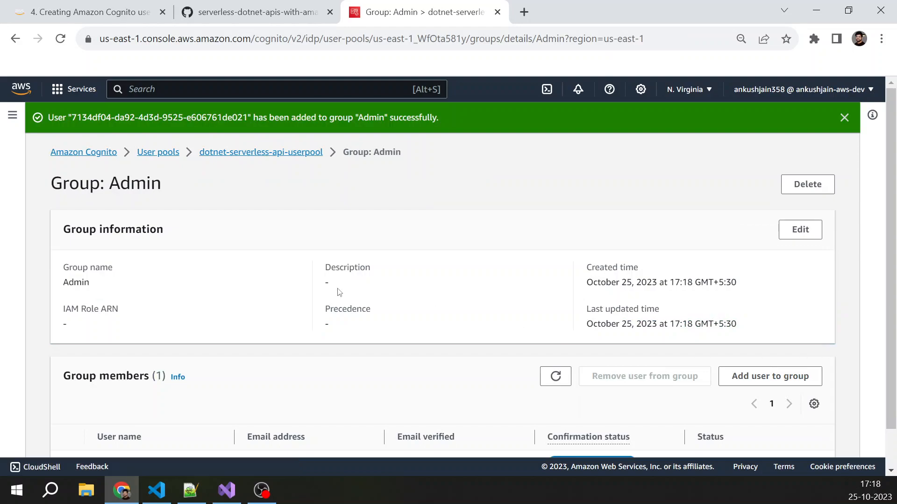
# Dismiss the group membership banner and go back to the user pool overview
pyautogui.scroll(-3)
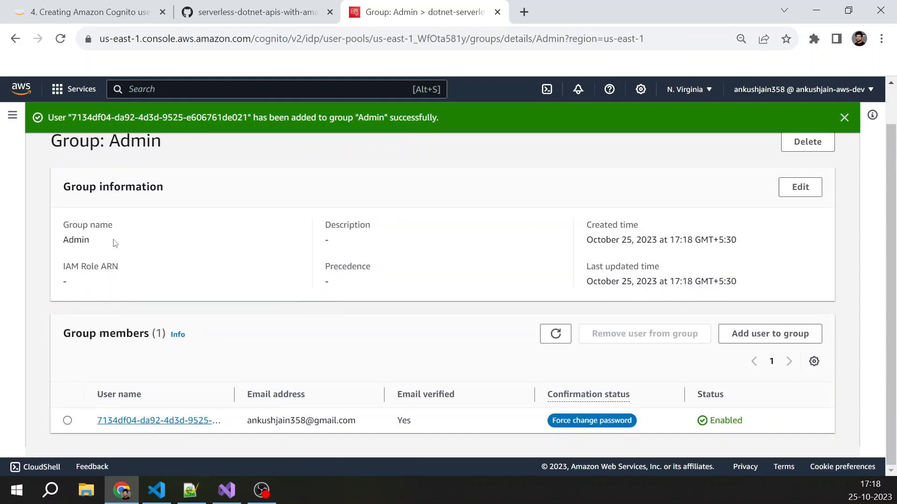
pyautogui.click(844, 118)
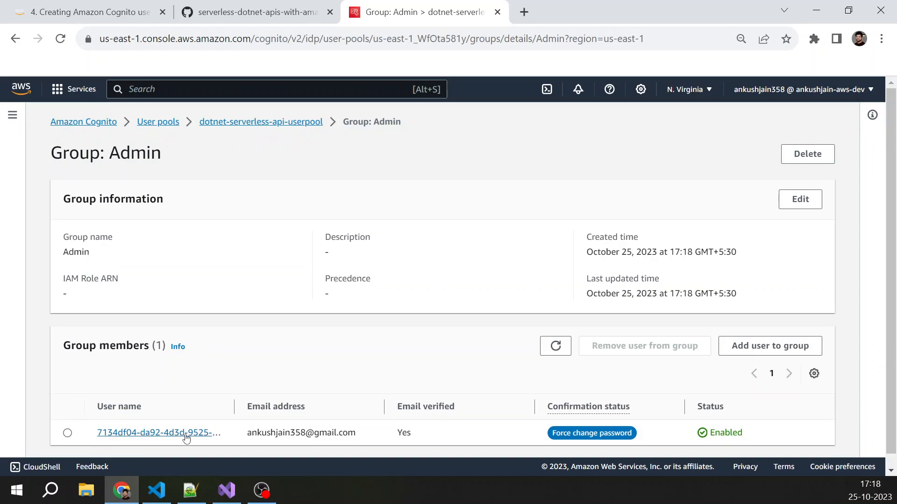
pyautogui.moveTo(360, 437)
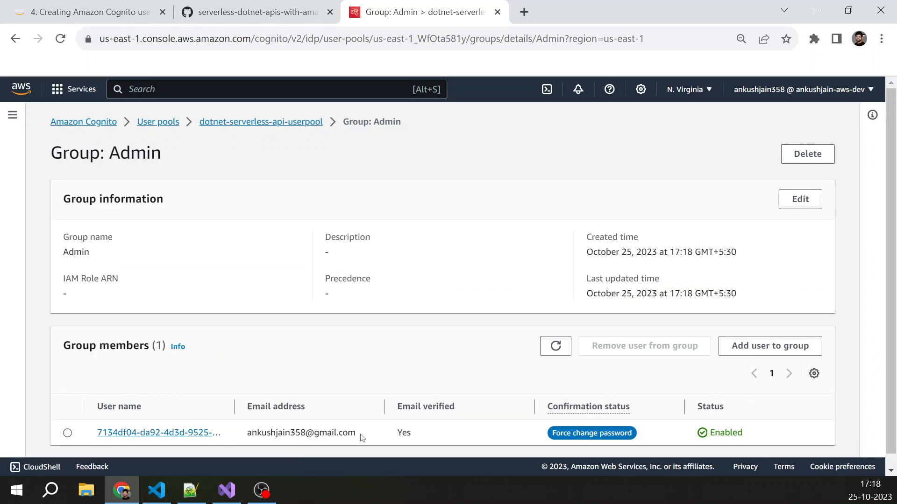
pyautogui.moveTo(587, 215)
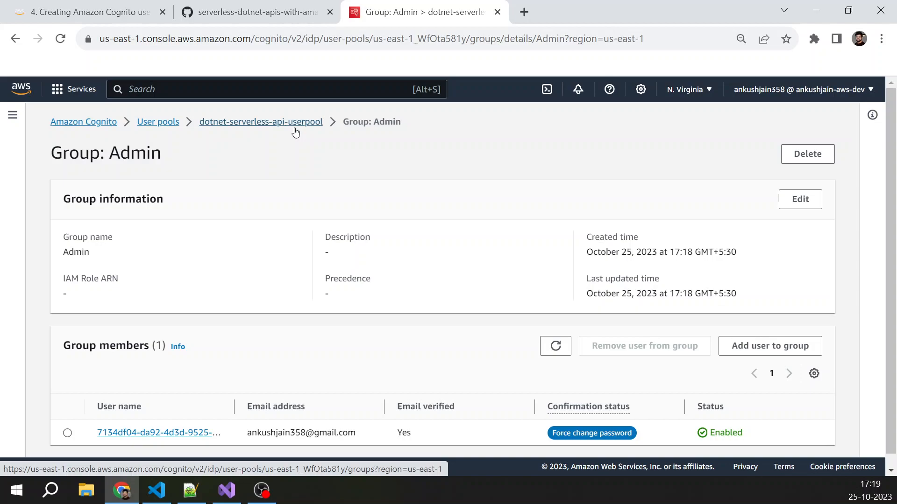
pyautogui.click(86, 12)
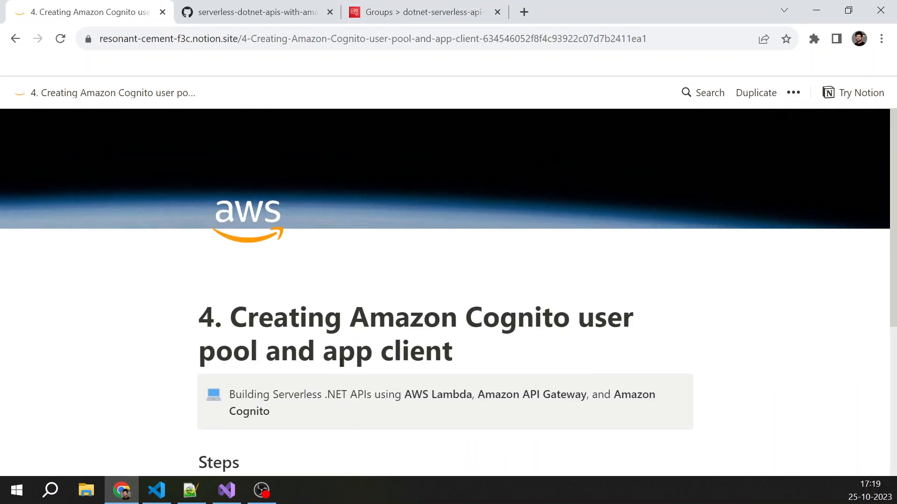
# Return to Cognito and show the User pools list with dotnet-serverless-api-userpool
pyautogui.click(418, 12)
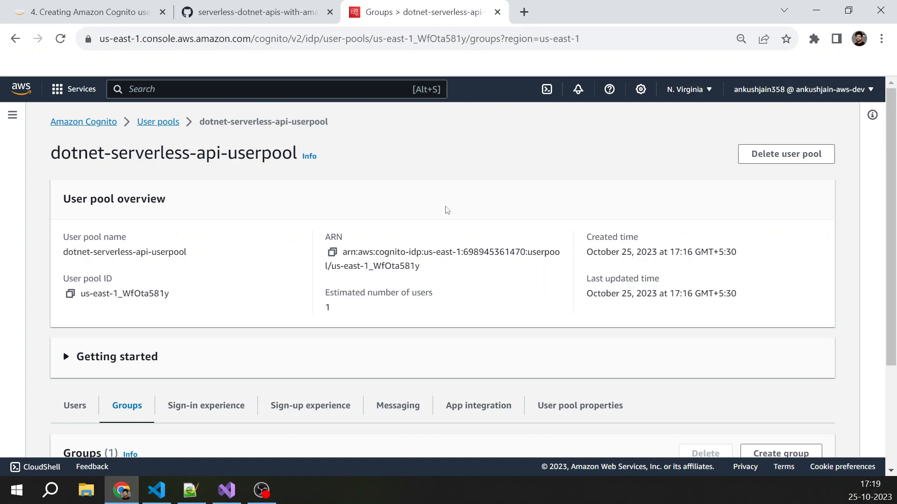
pyautogui.click(157, 121)
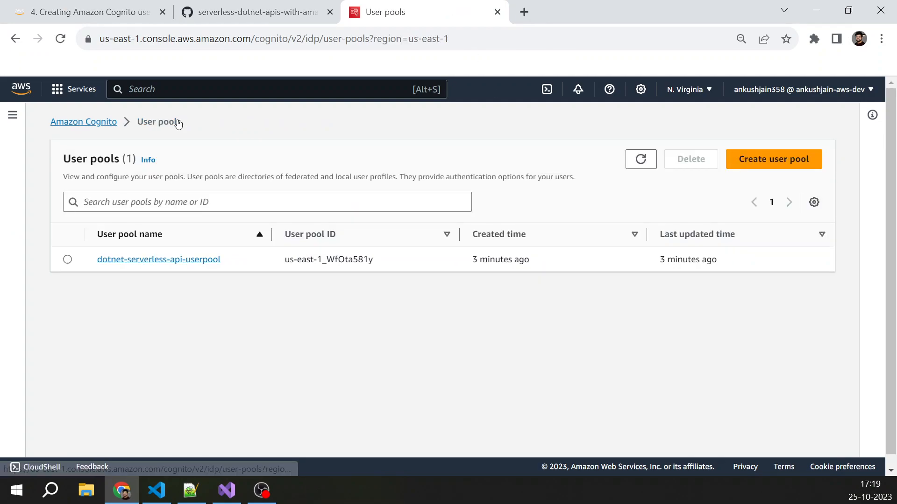
pyautogui.moveTo(228, 338)
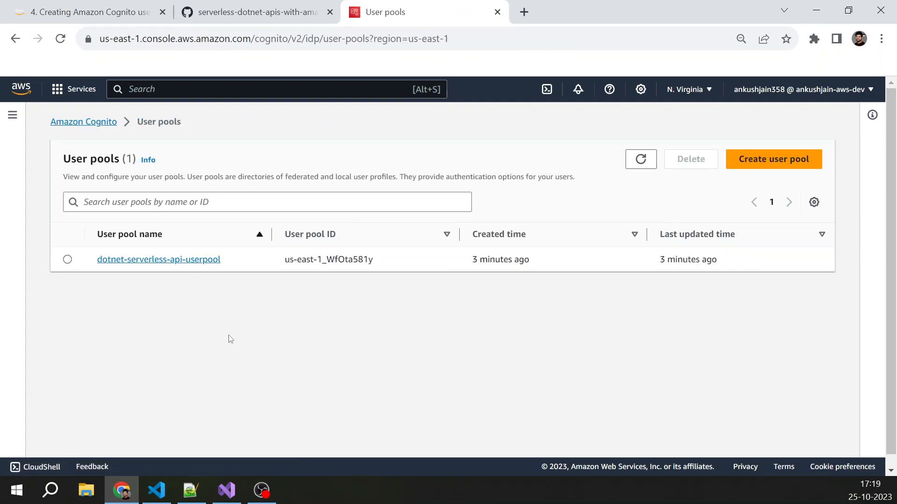